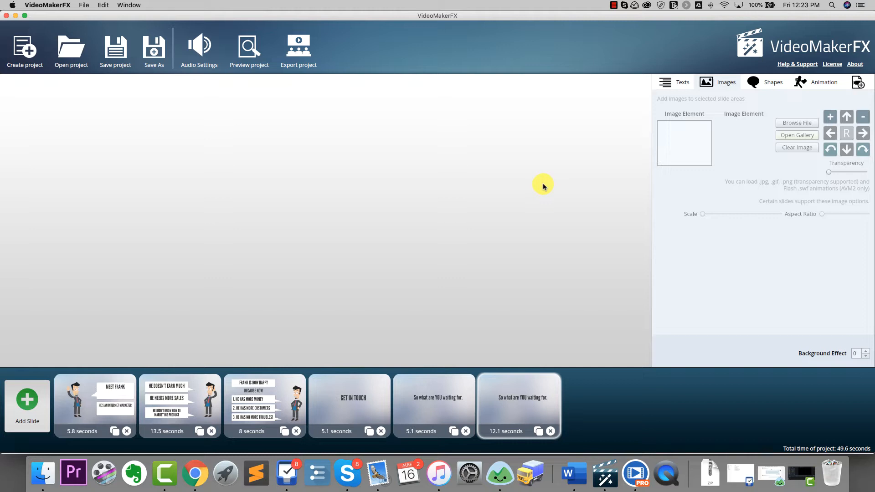
pyautogui.moveTo(364, 308)
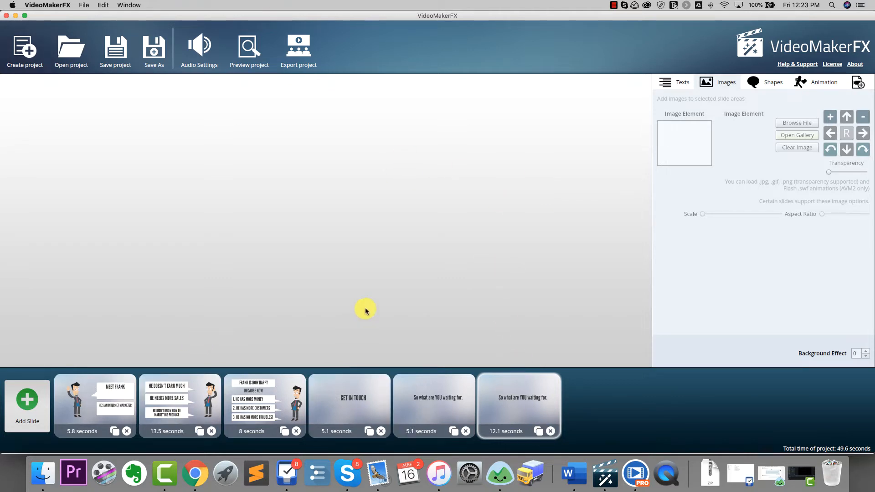
pyautogui.moveTo(409, 250)
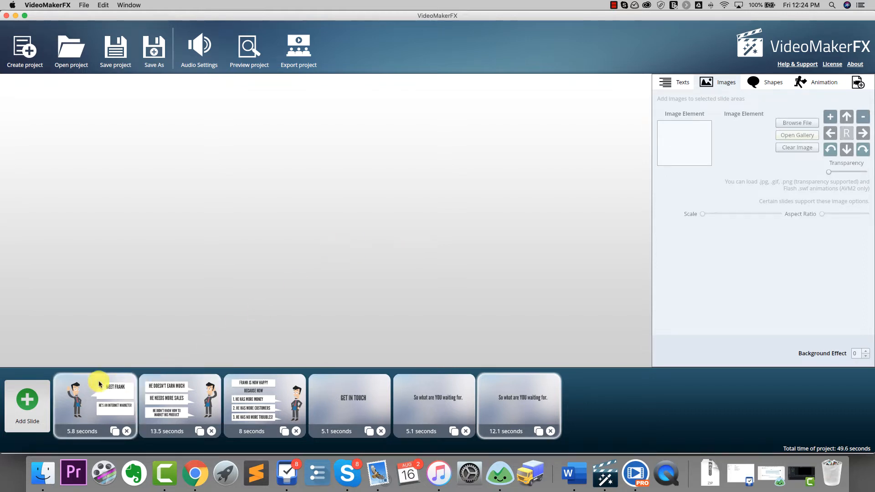
# Step: Preview the current project, then create a new empty project named 'Test Project'
pyautogui.click(249, 47)
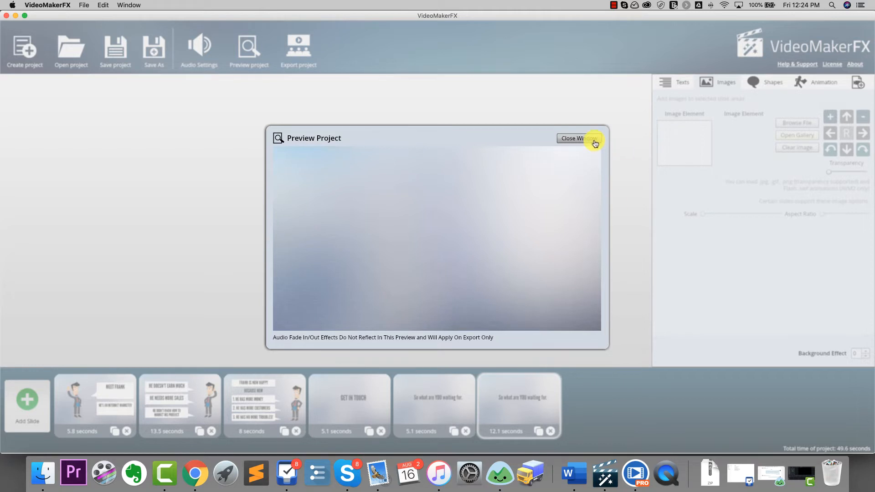
pyautogui.click(576, 138)
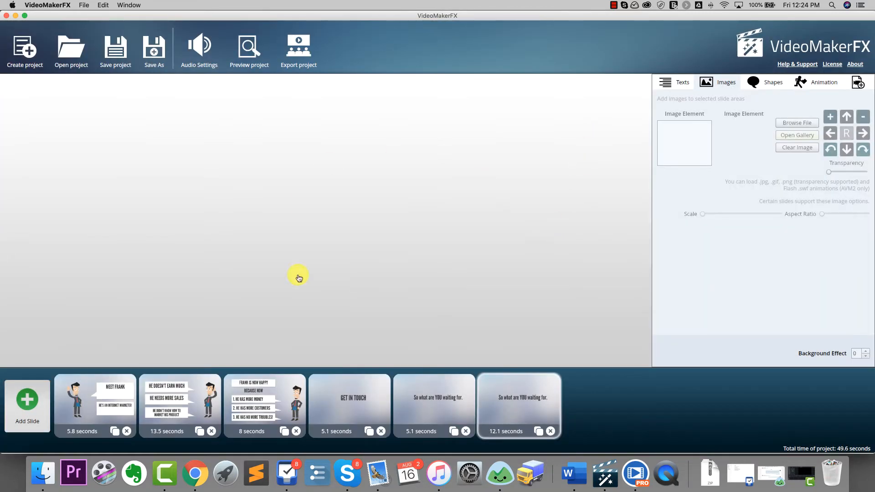
pyautogui.moveTo(474, 228)
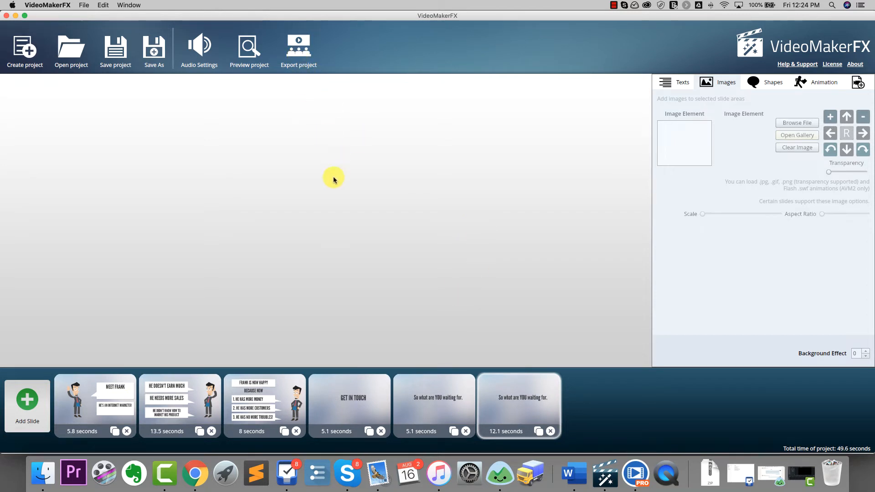
pyautogui.moveTo(346, 246)
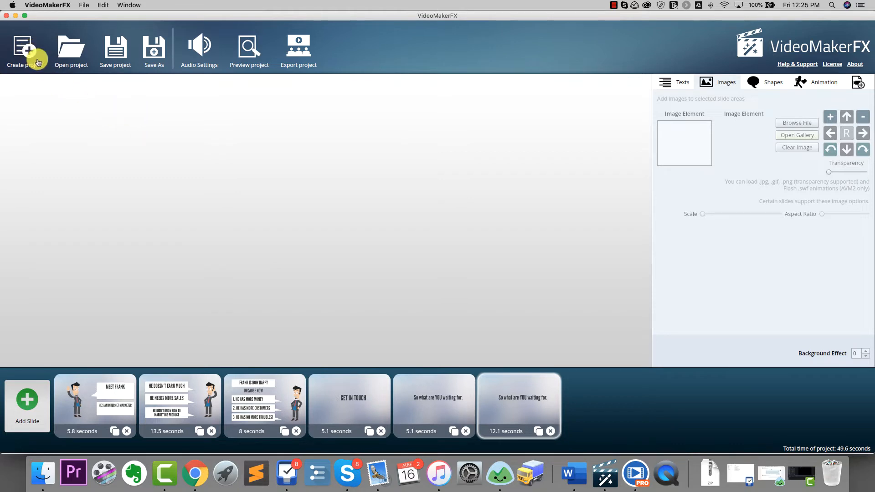
pyautogui.click(24, 51)
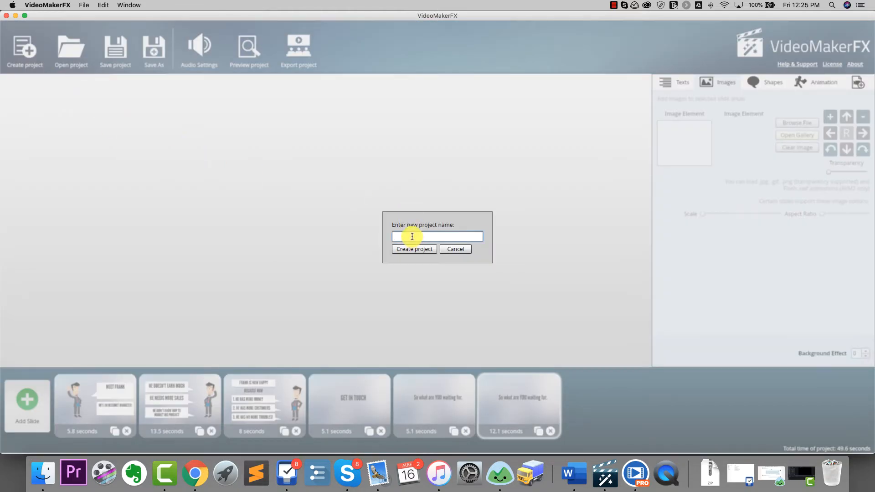
pyautogui.write('Test')
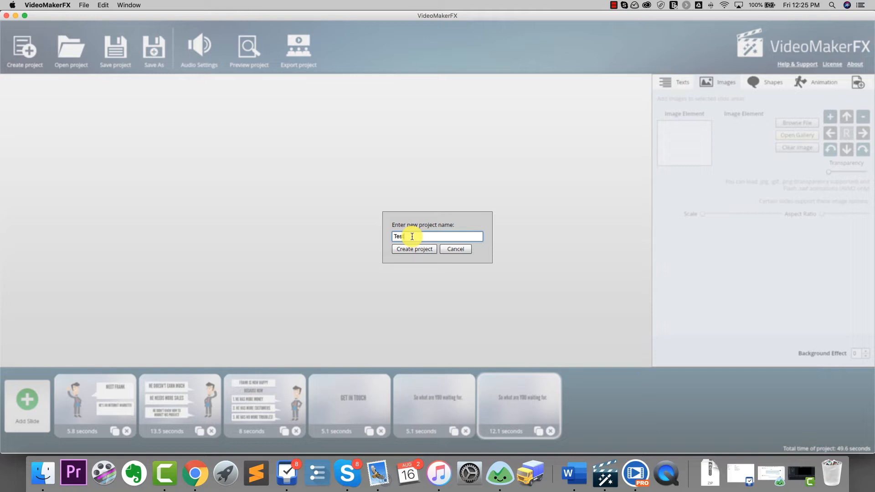
pyautogui.write('Project')
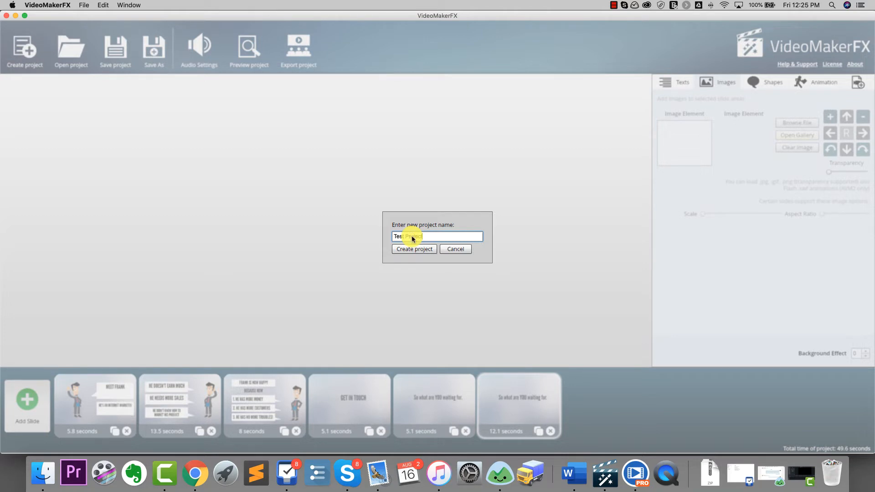
pyautogui.click(414, 249)
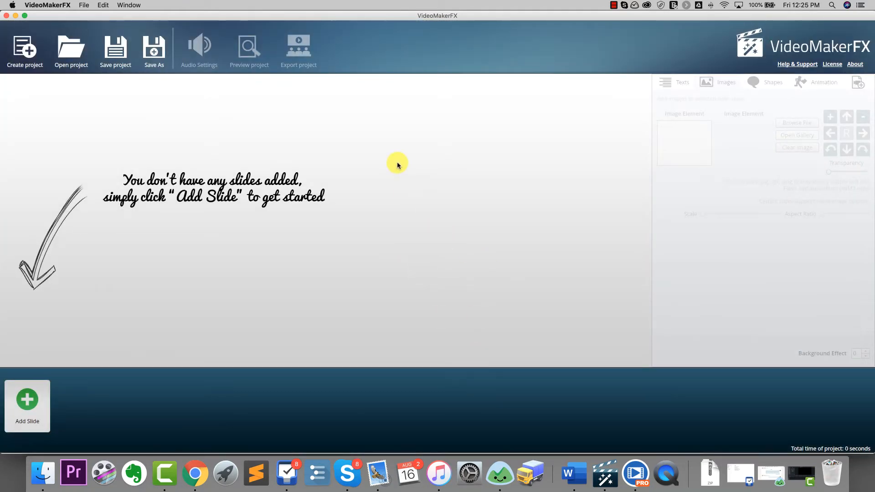
pyautogui.moveTo(116, 325)
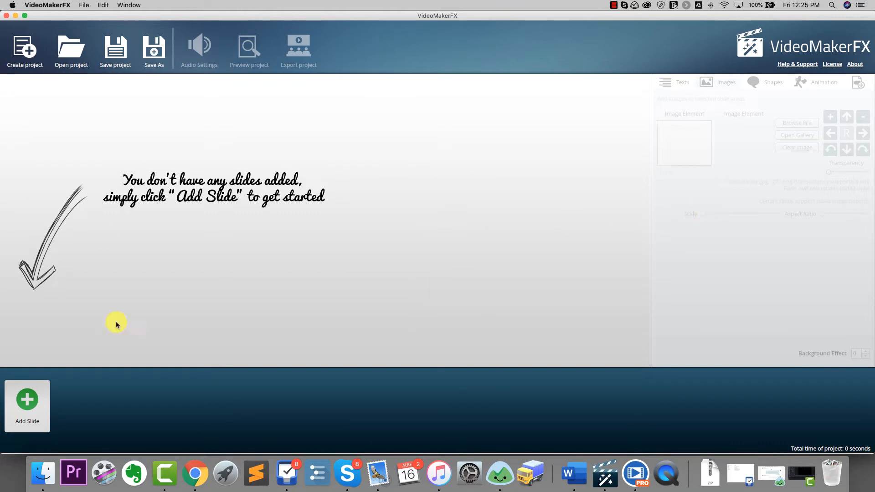
pyautogui.moveTo(542, 313)
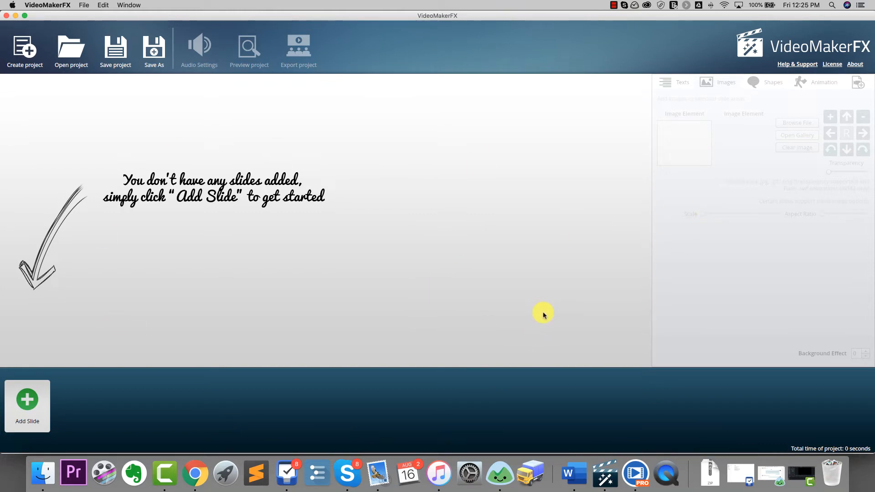
pyautogui.moveTo(545, 311)
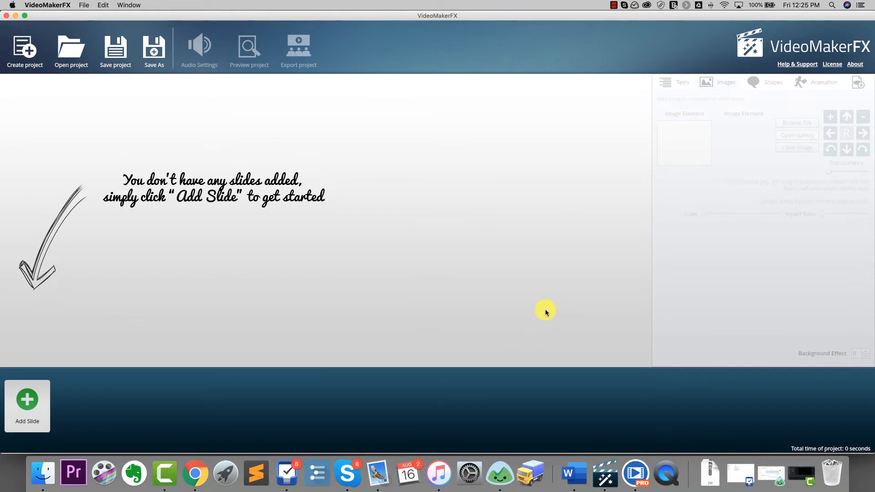
# Step: Browse the Add Slide themes and preview the Articles or Text layouts: Large Image Only and Large Text Box and Heading
pyautogui.click(26, 405)
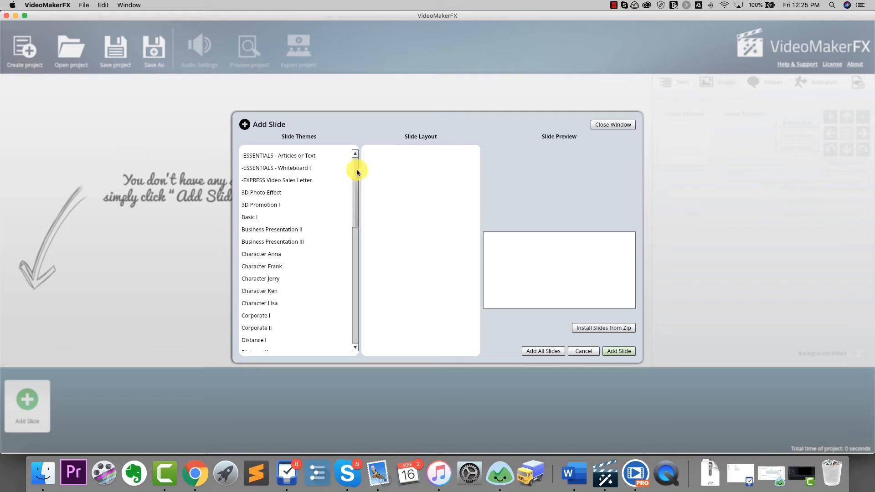
pyautogui.moveTo(355, 171); pyautogui.dragTo(356, 226)
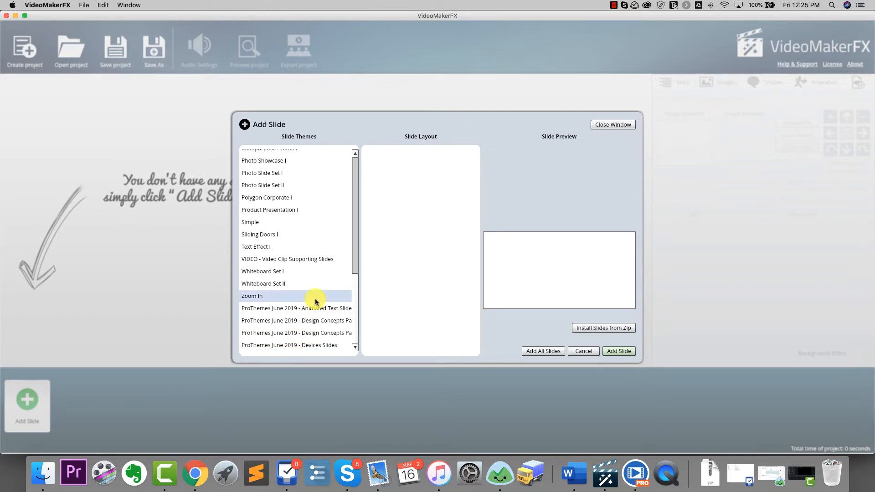
pyautogui.click(296, 333)
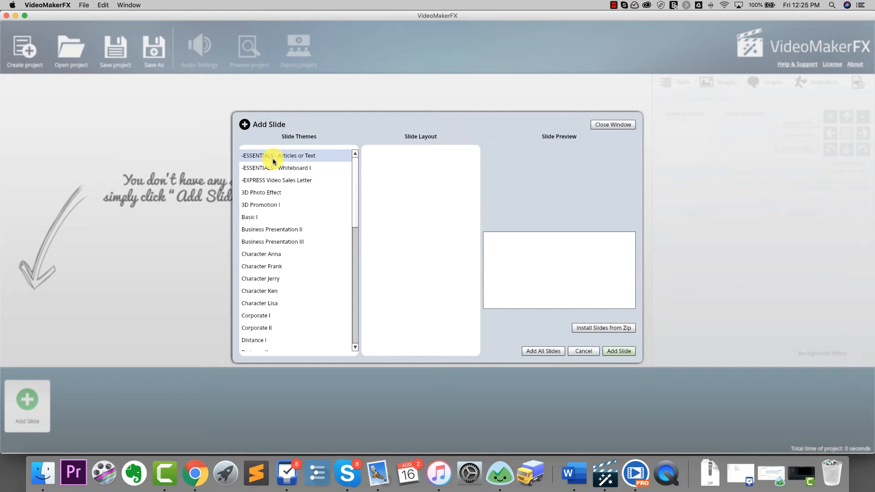
pyautogui.click(279, 155)
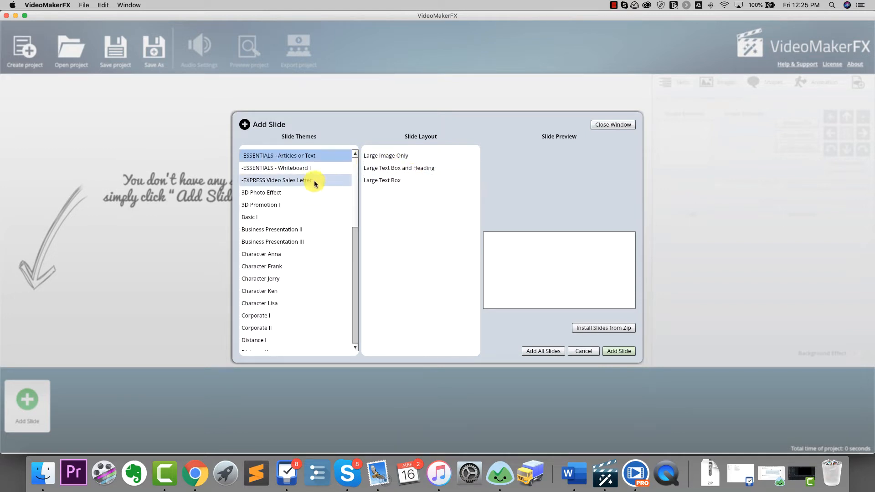
pyautogui.click(278, 155)
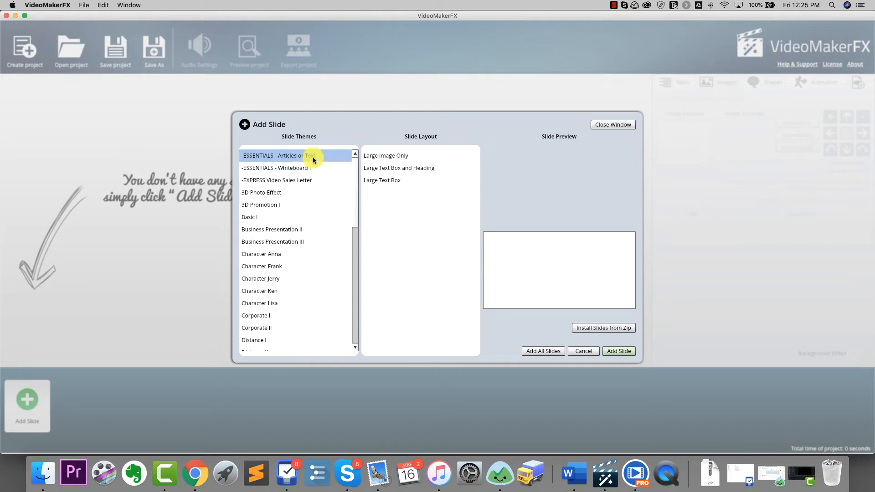
pyautogui.click(385, 155)
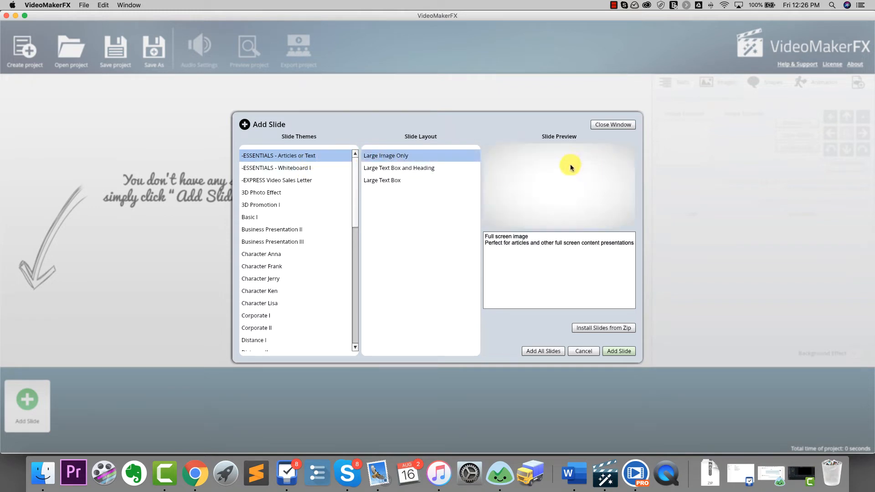
pyautogui.click(398, 168)
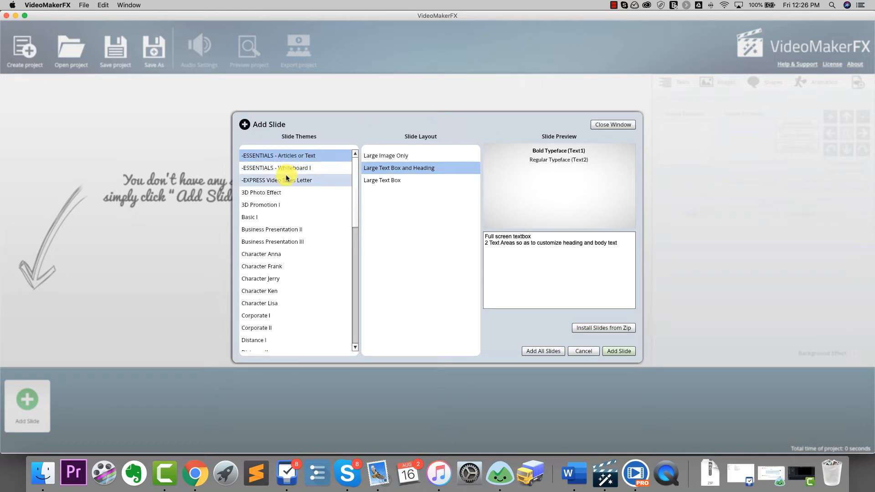
# Step: Preview an EXPRESS Video Sales Letter layout, then the 3D Photo Effect Both Sides layout
pyautogui.click(276, 180)
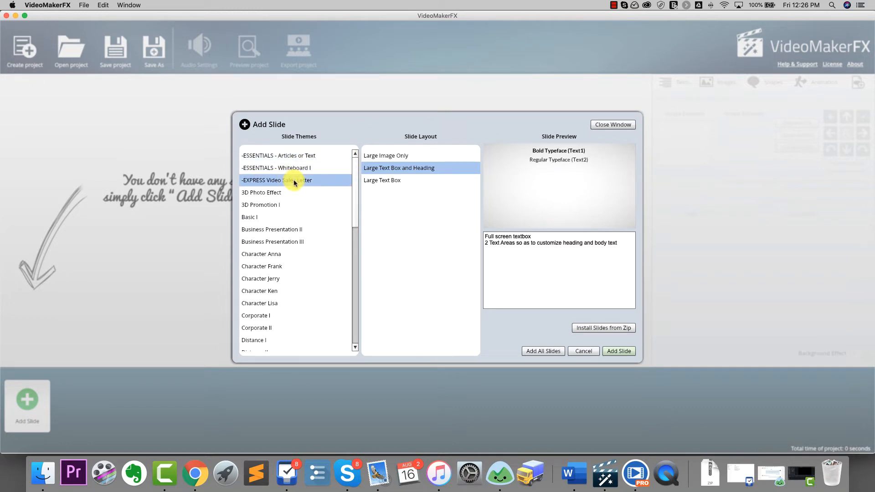
pyautogui.click(277, 180)
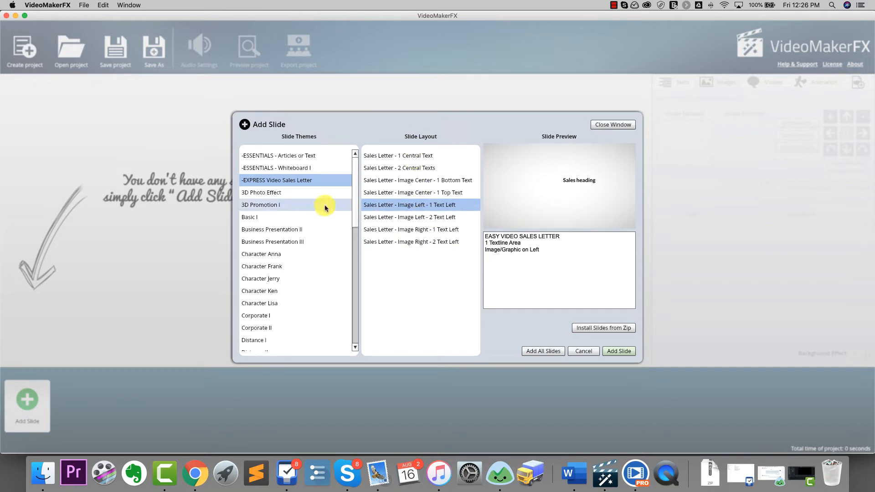
pyautogui.click(260, 192)
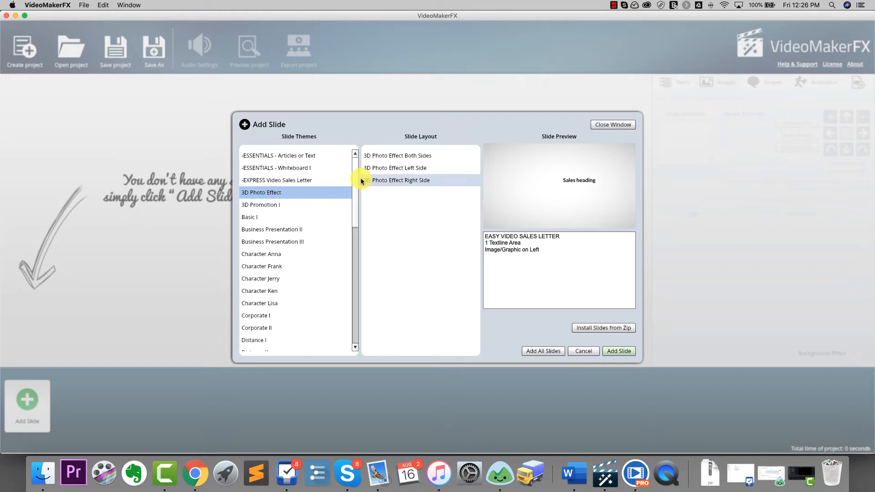
pyautogui.click(397, 156)
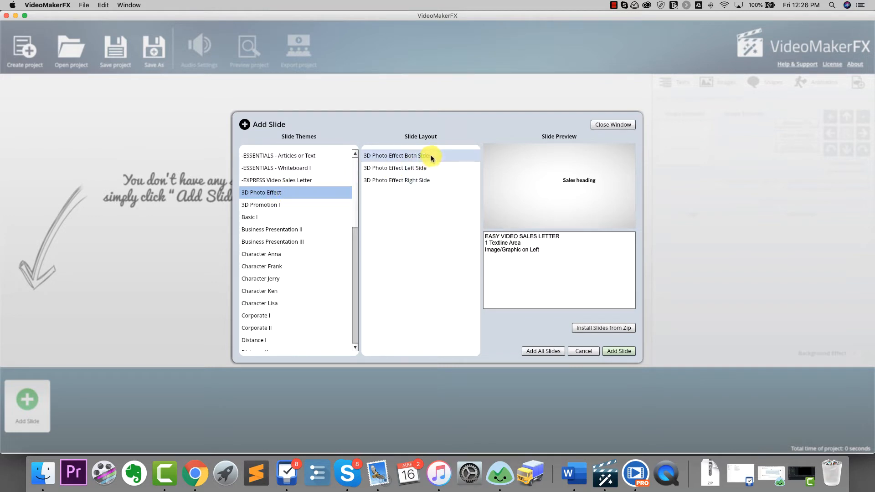
pyautogui.click(396, 155)
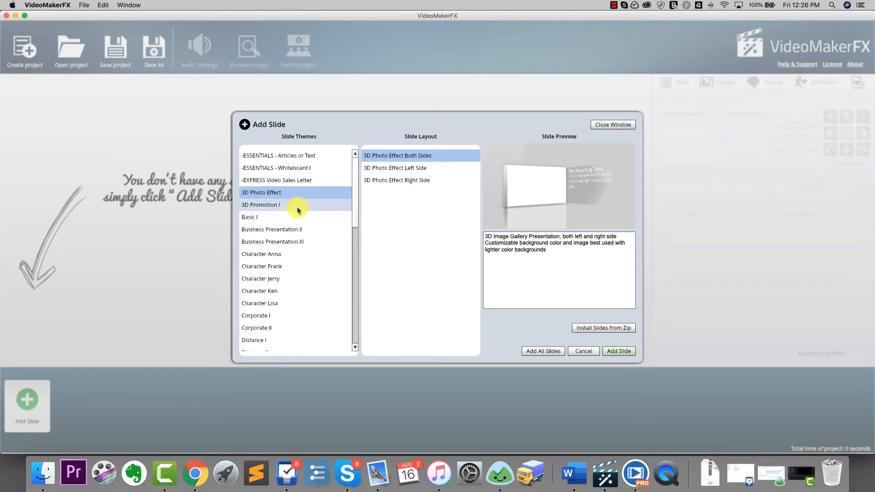
# Step: Preview Business Presentation II Slide 2, then add Character Anna - Slide 1 as the first slide (13.5 s)
pyautogui.click(272, 230)
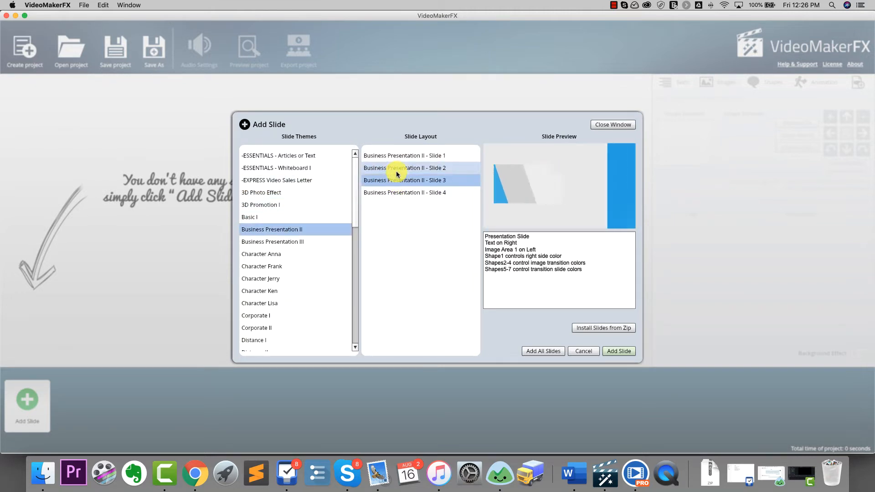
pyautogui.click(403, 168)
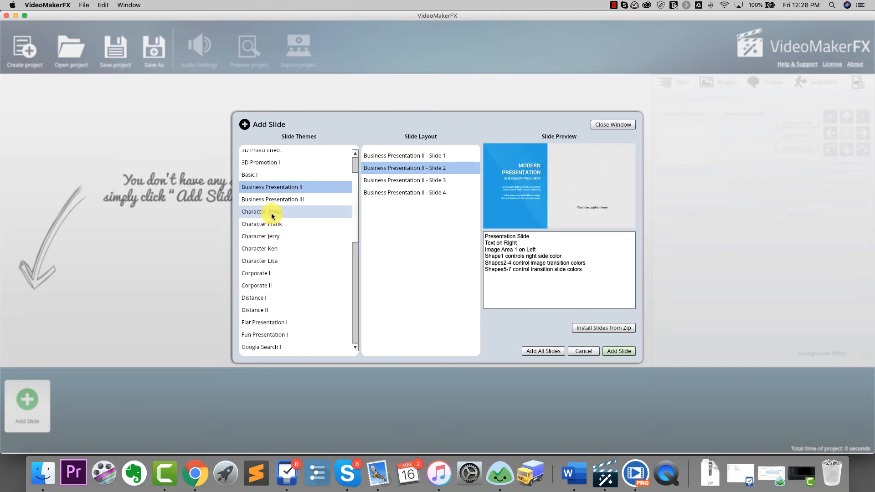
pyautogui.click(262, 212)
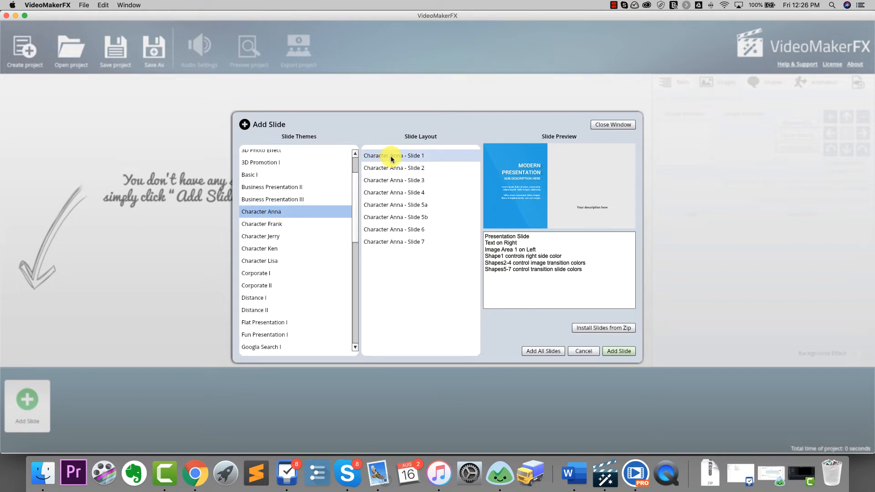
pyautogui.click(393, 167)
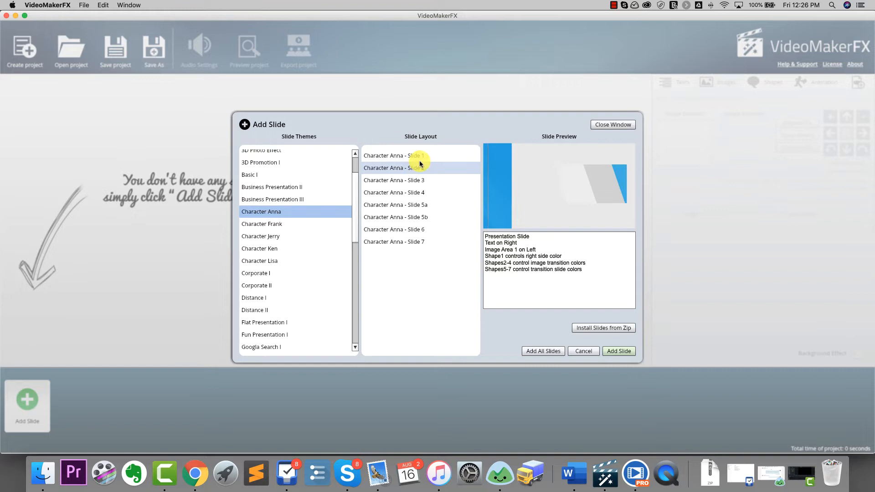
pyautogui.click(394, 154)
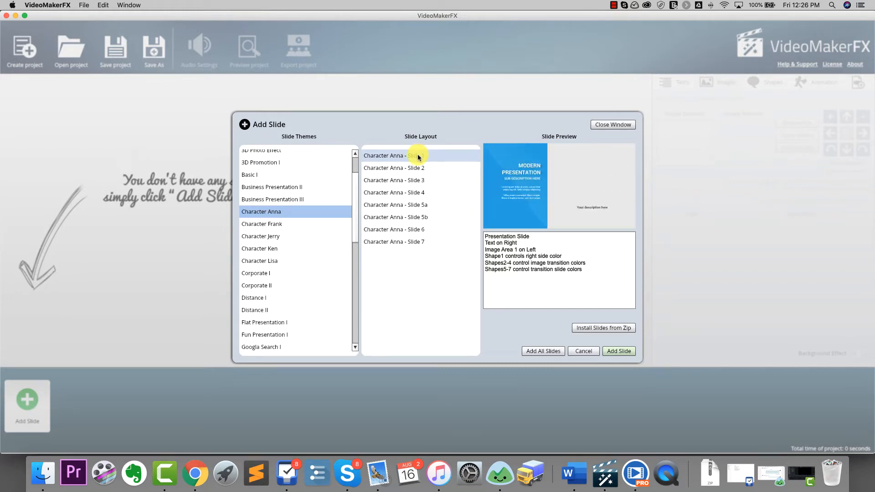
pyautogui.click(394, 168)
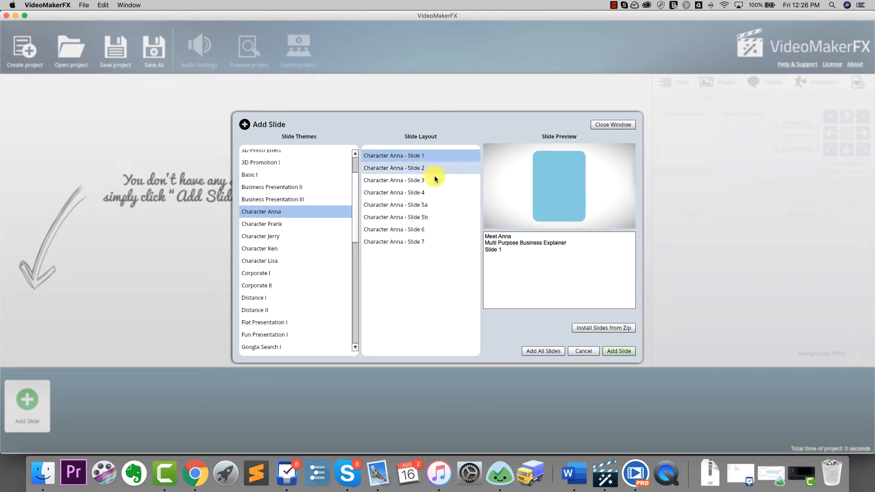
pyautogui.click(618, 351)
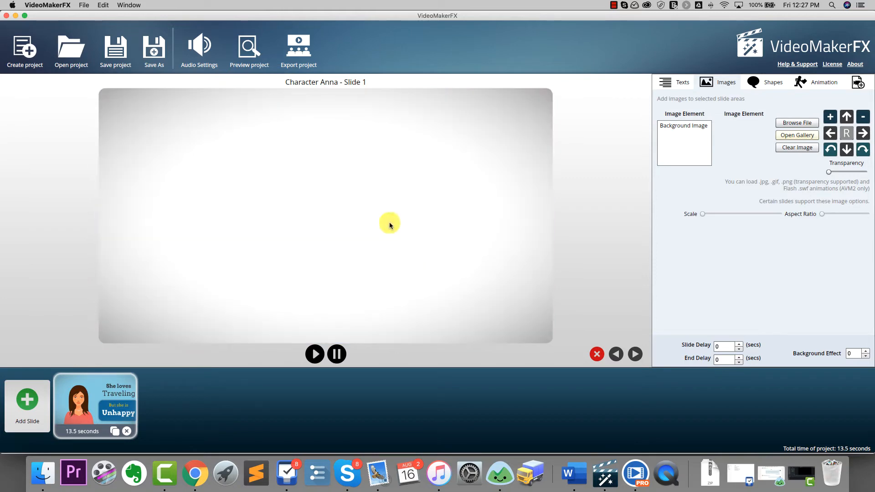
# Step: Add Character Anna Slides 2, 3 and 4 to the project one after another
pyautogui.click(27, 405)
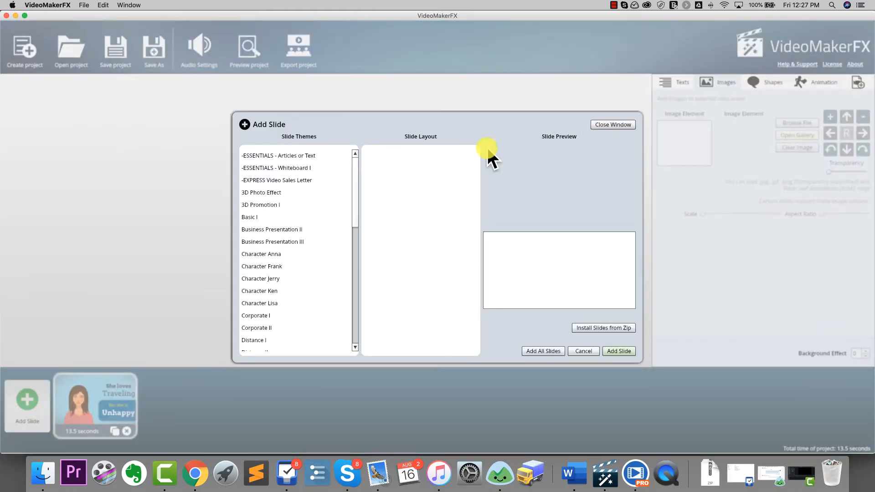
pyautogui.click(261, 254)
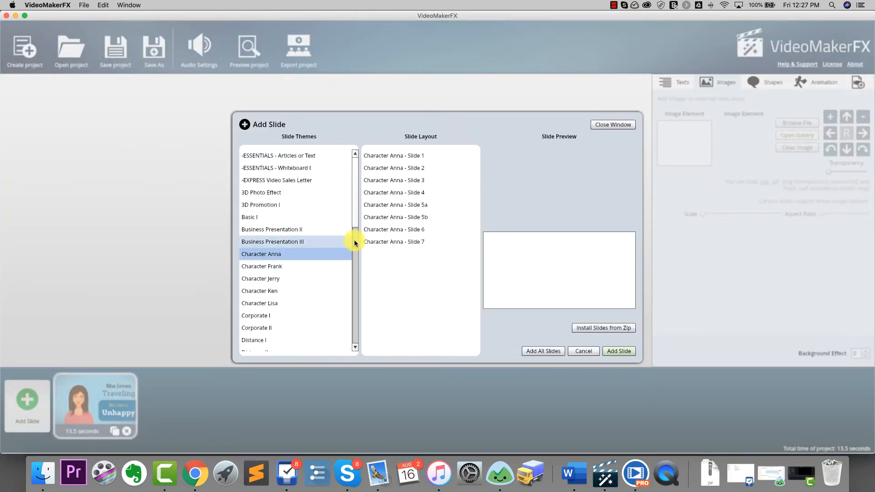
pyautogui.click(394, 167)
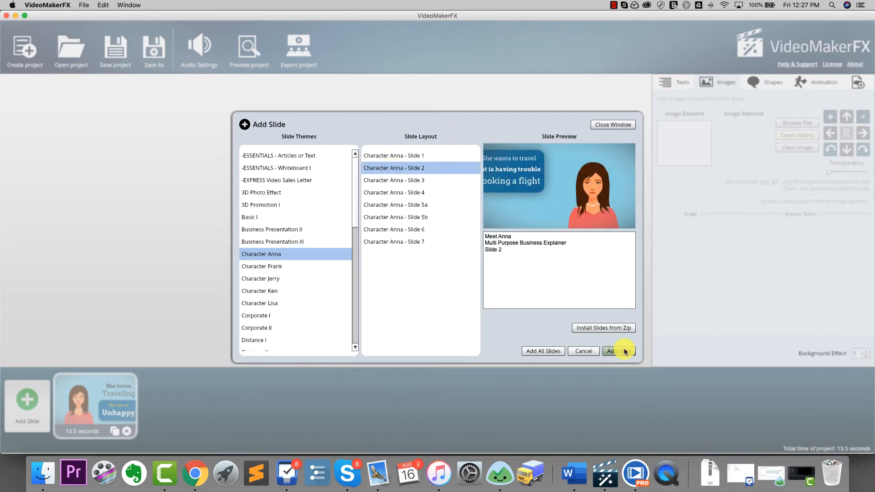
pyautogui.click(613, 351)
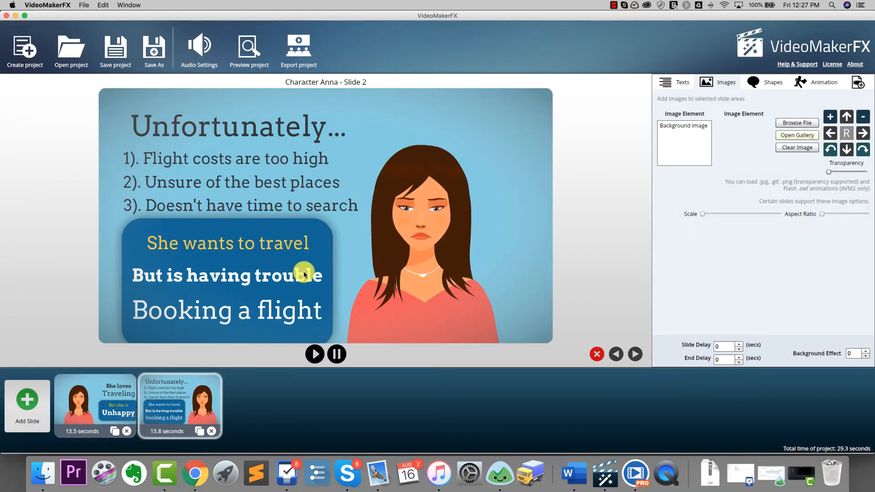
pyautogui.click(27, 405)
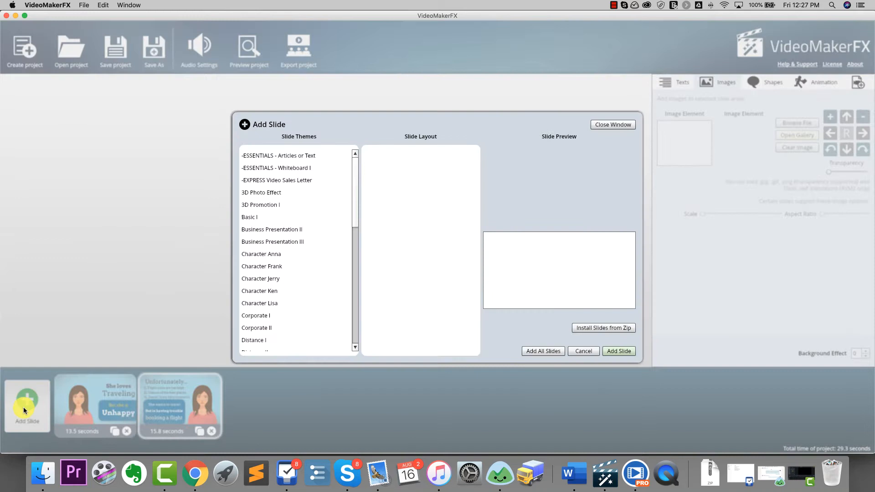
pyautogui.click(261, 254)
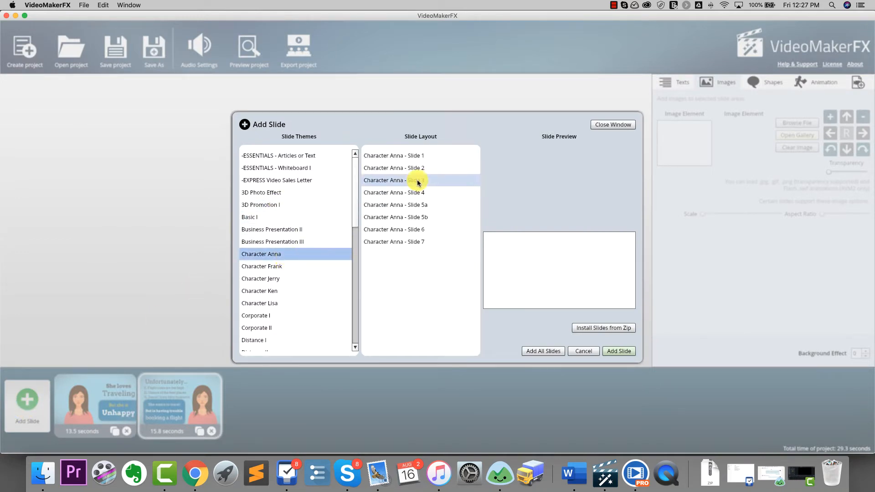
pyautogui.click(618, 351)
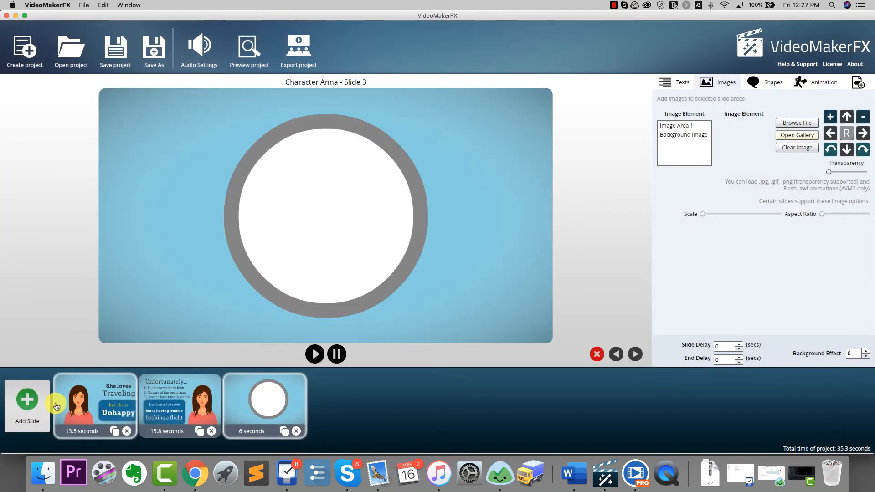
pyautogui.click(26, 399)
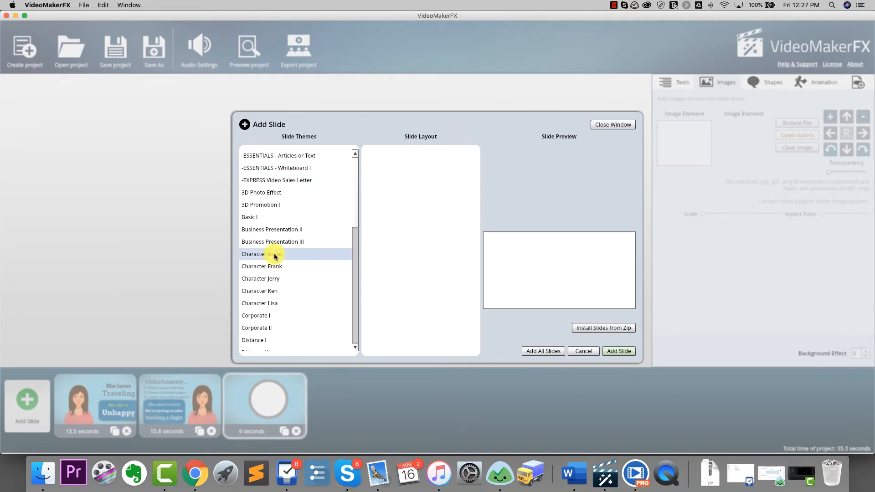
pyautogui.click(582, 351)
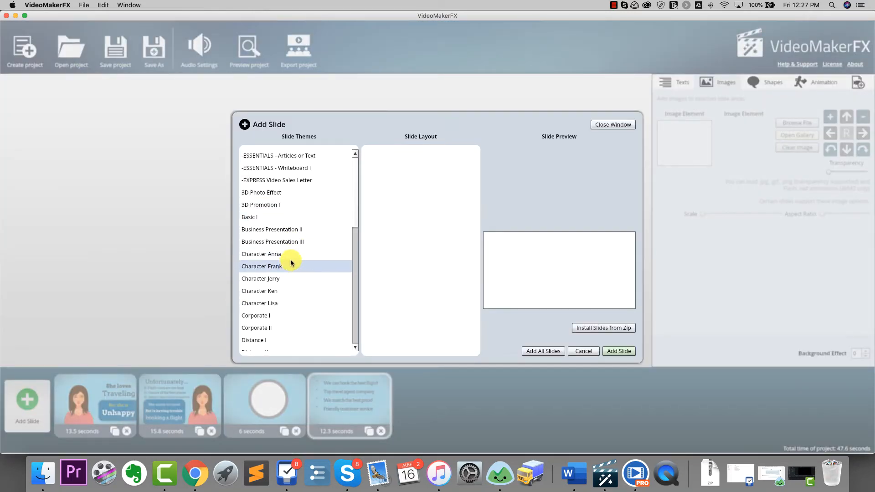
# Step: Add Character Anna Slides 5a, 6 and the closing Slide 7 company card, reaching 74.2 seconds total
pyautogui.click(261, 254)
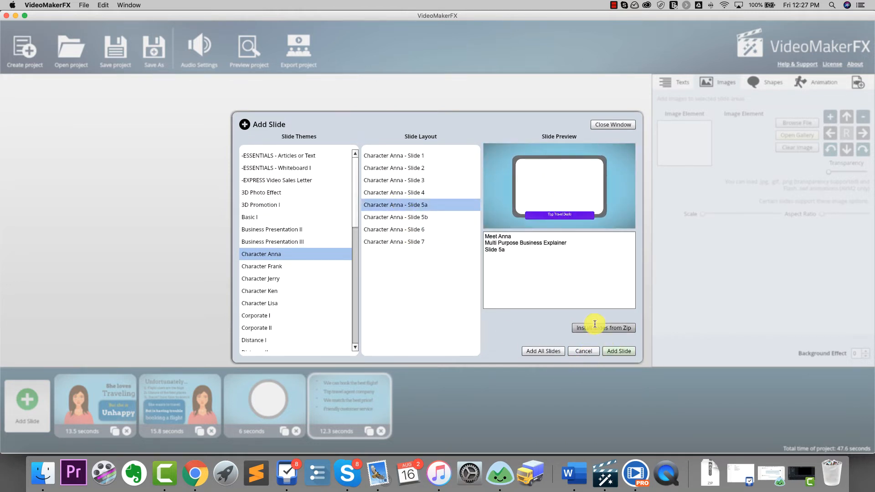
pyautogui.click(395, 217)
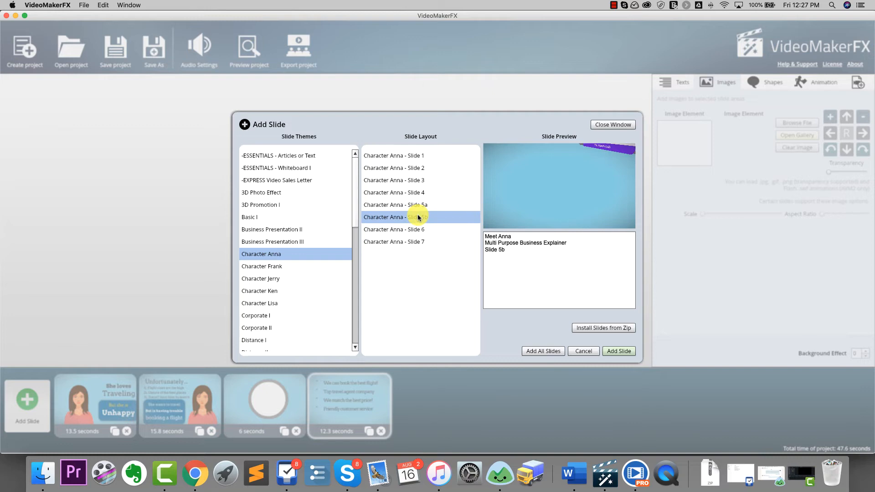
pyautogui.click(584, 351)
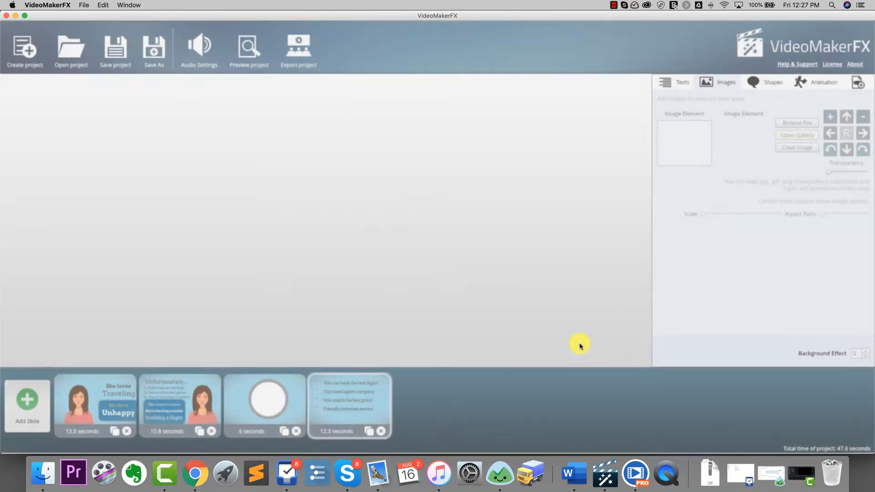
pyautogui.click(26, 401)
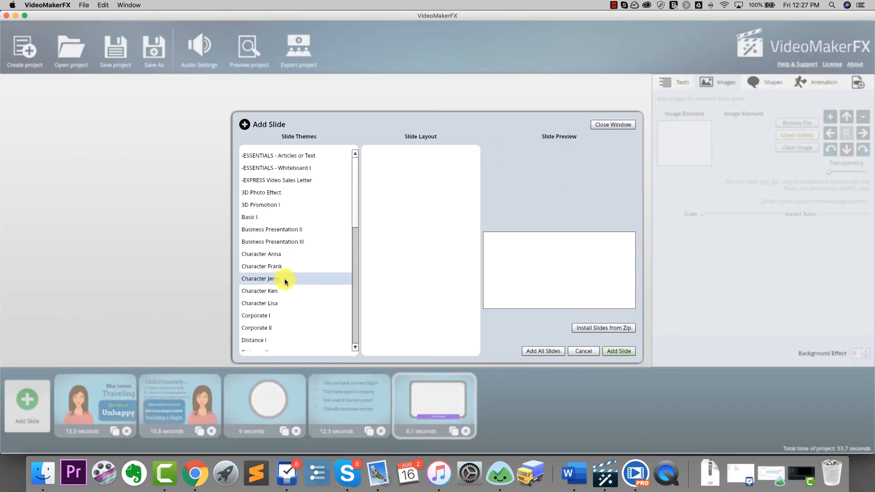
pyautogui.click(261, 254)
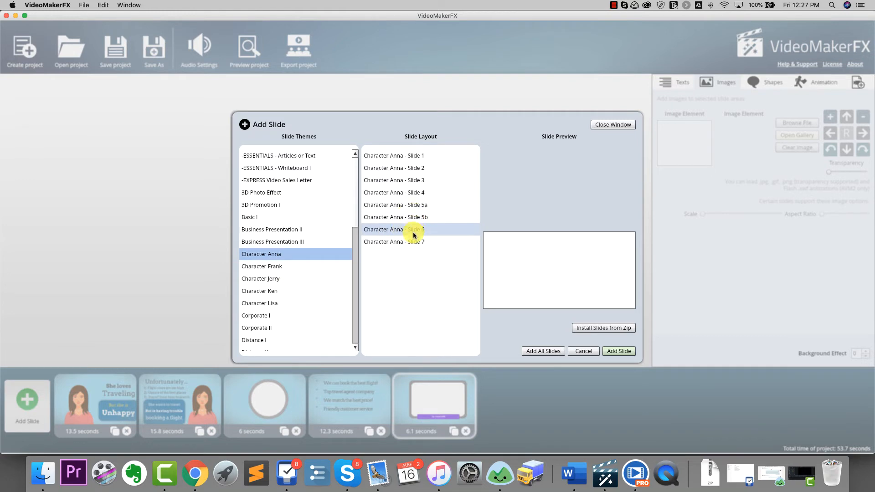
pyautogui.click(618, 351)
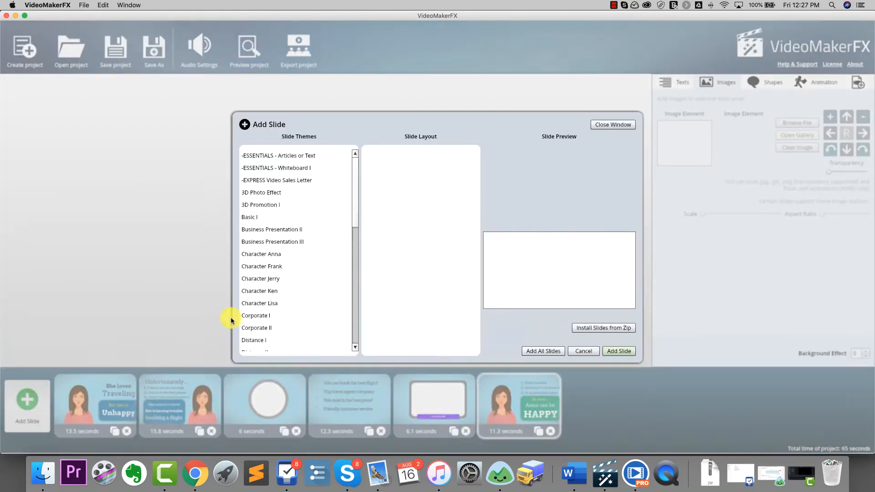
pyautogui.click(260, 279)
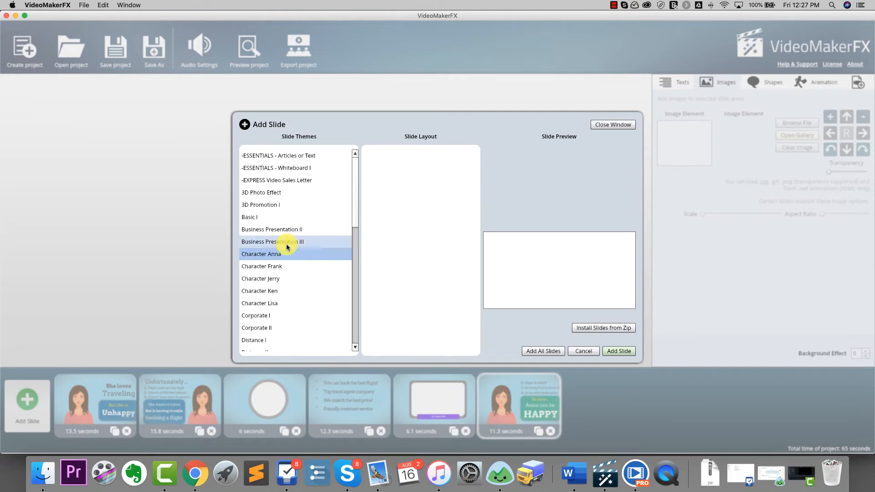
pyautogui.click(261, 255)
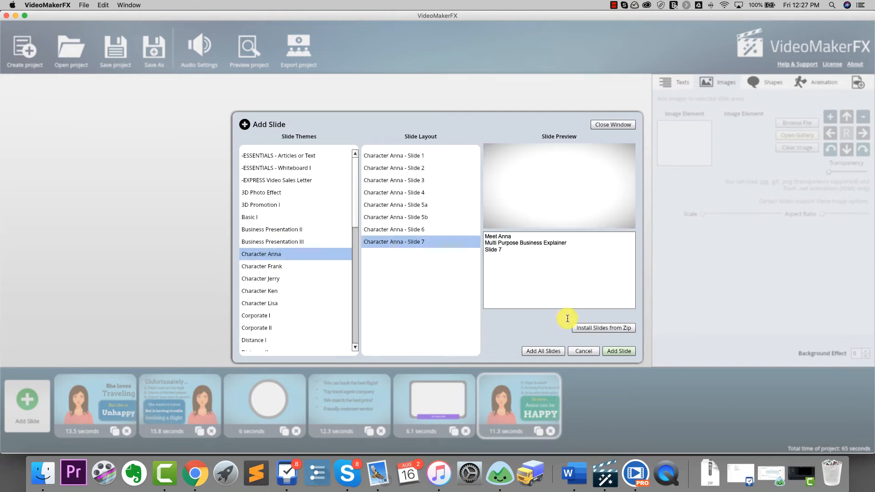
pyautogui.click(618, 351)
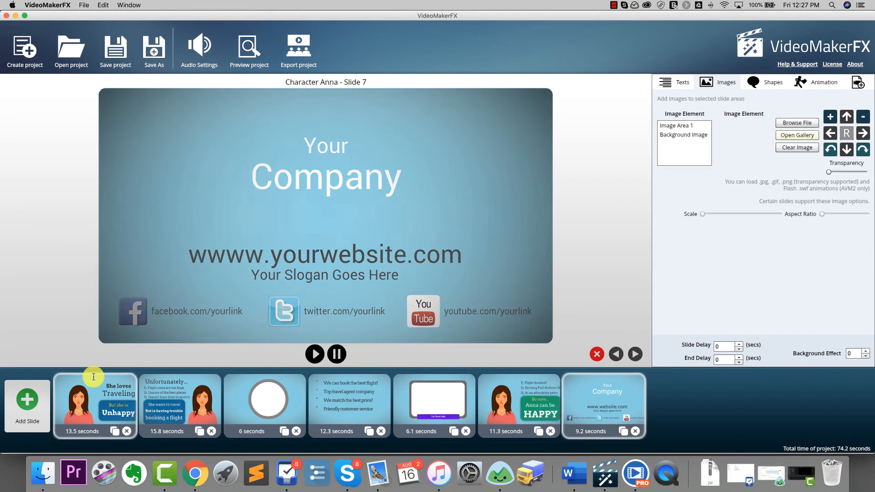
pyautogui.click(95, 402)
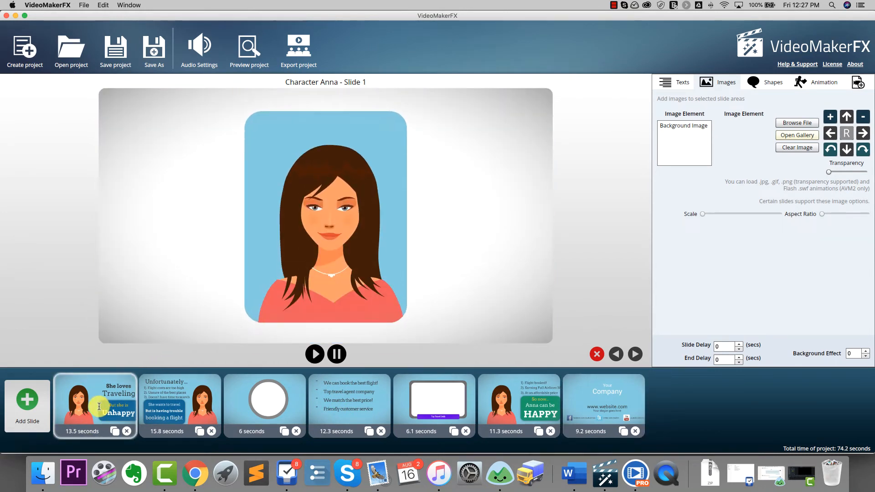
pyautogui.click(179, 403)
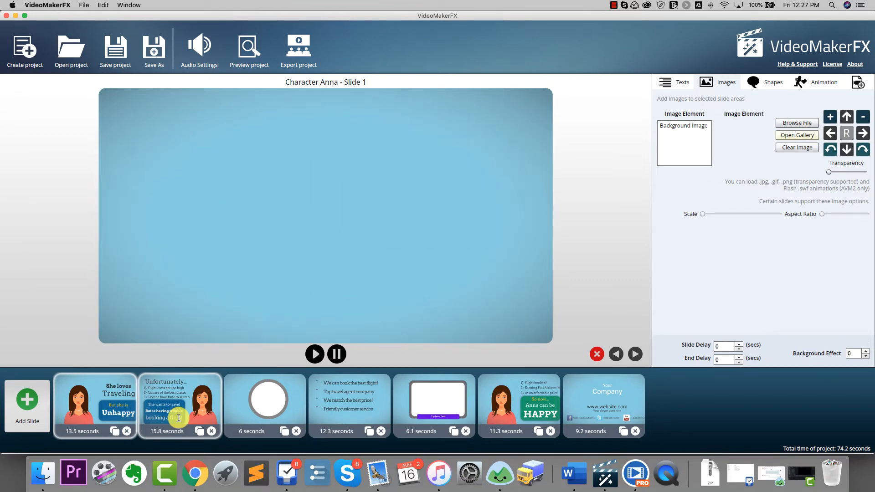
pyautogui.click(180, 405)
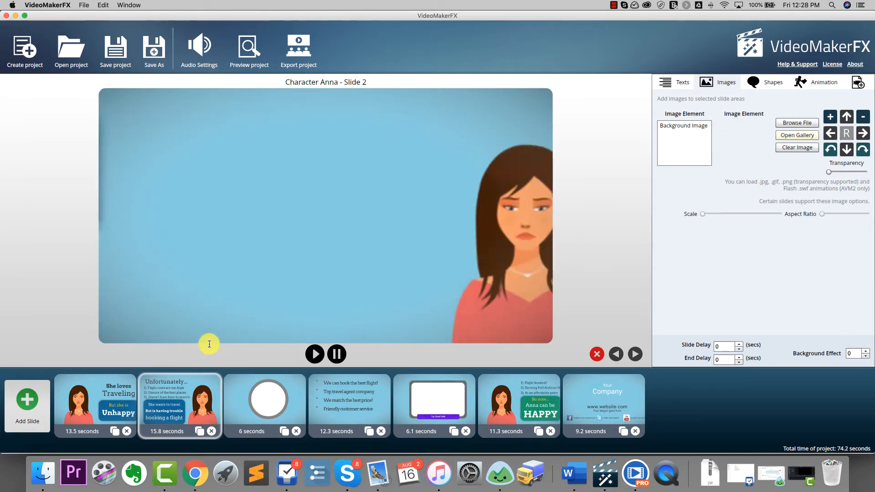
pyautogui.click(264, 401)
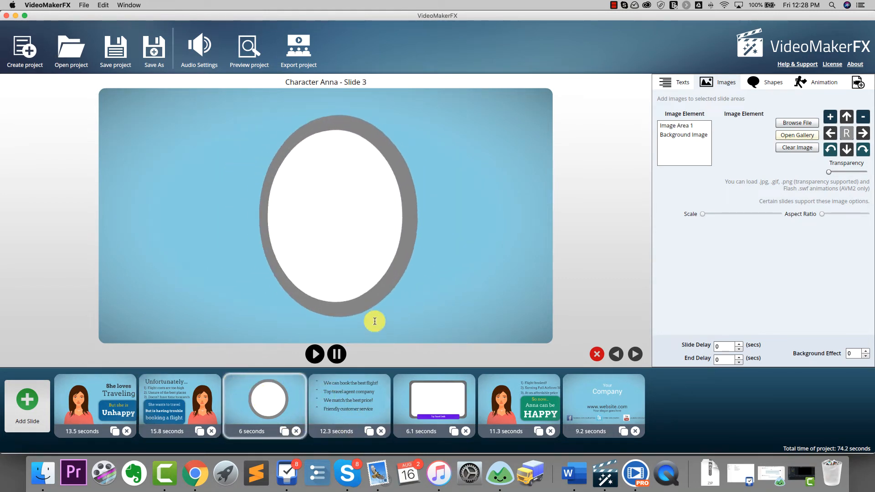
pyautogui.click(349, 402)
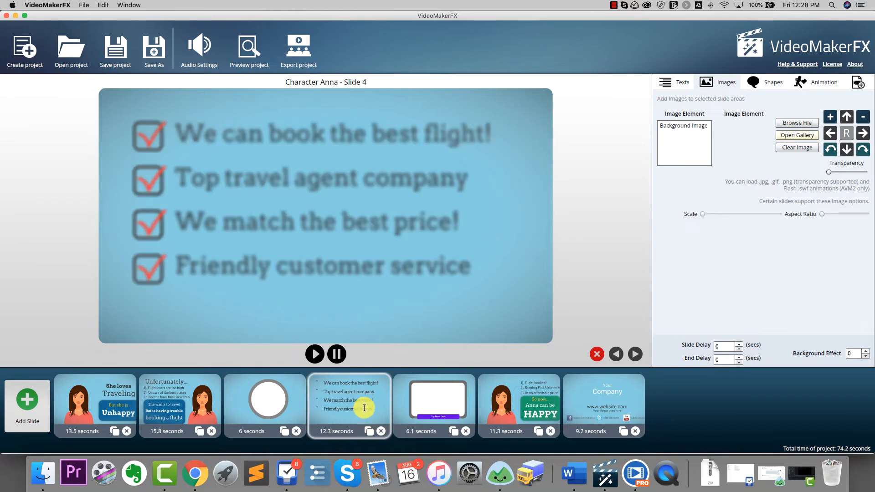
pyautogui.click(314, 353)
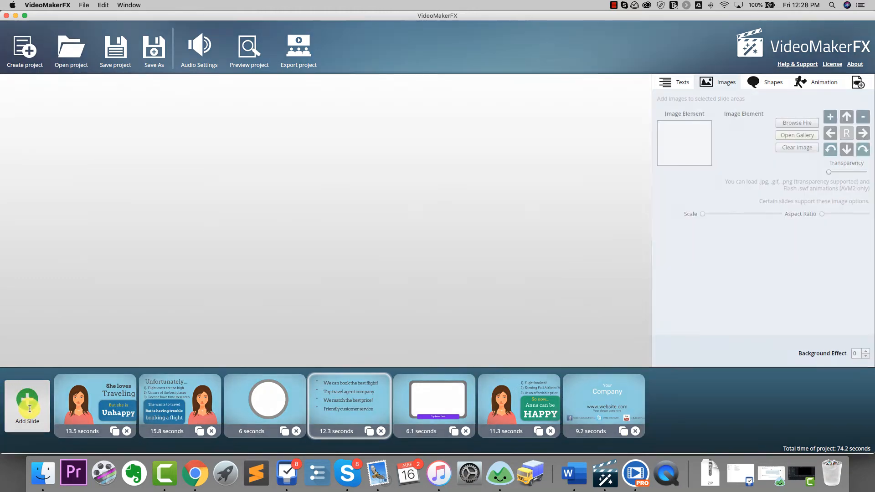
# Step: Preview Kinetic Promotion Text 1 and Text 3 layouts and browse Photo Showcase I without adding a slide
pyautogui.click(27, 404)
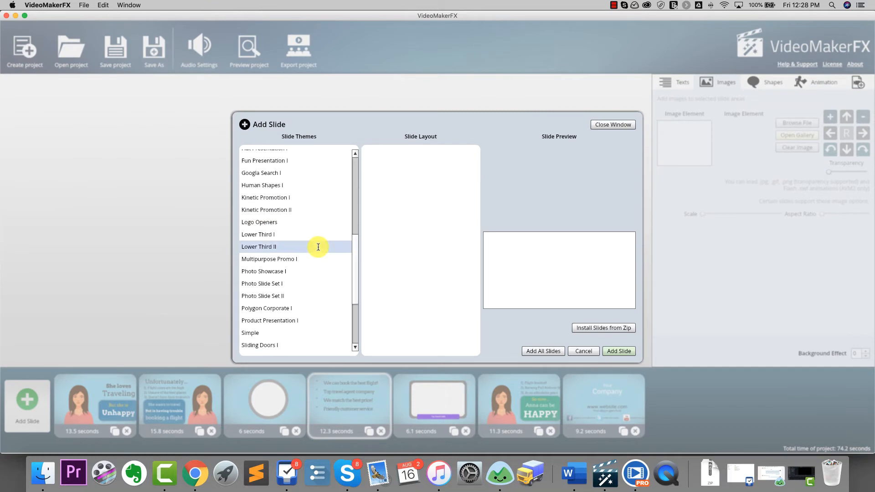
pyautogui.click(265, 197)
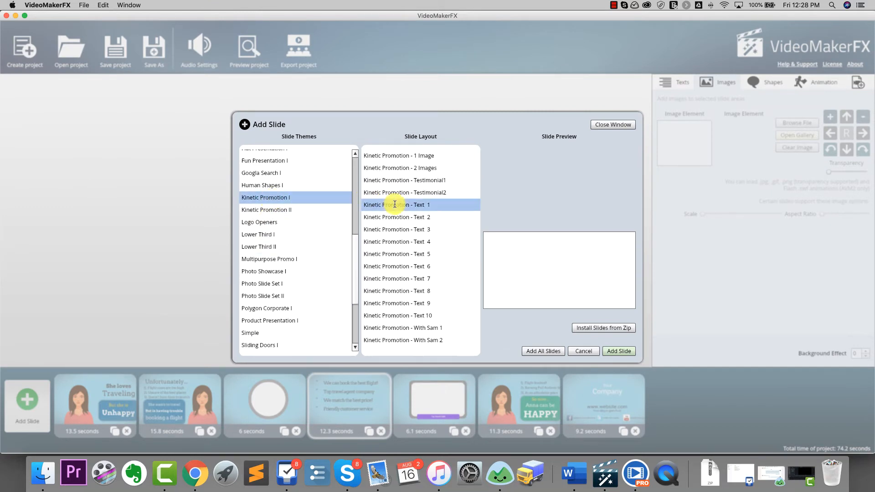
pyautogui.click(396, 241)
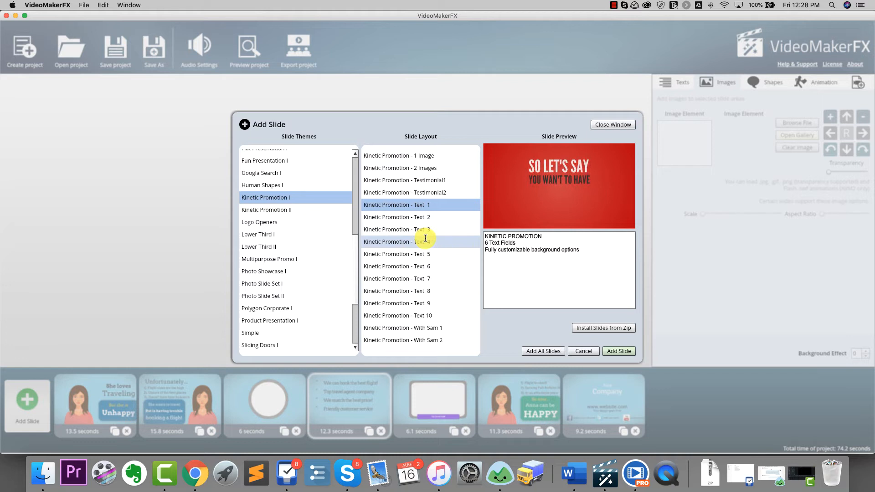
pyautogui.click(397, 229)
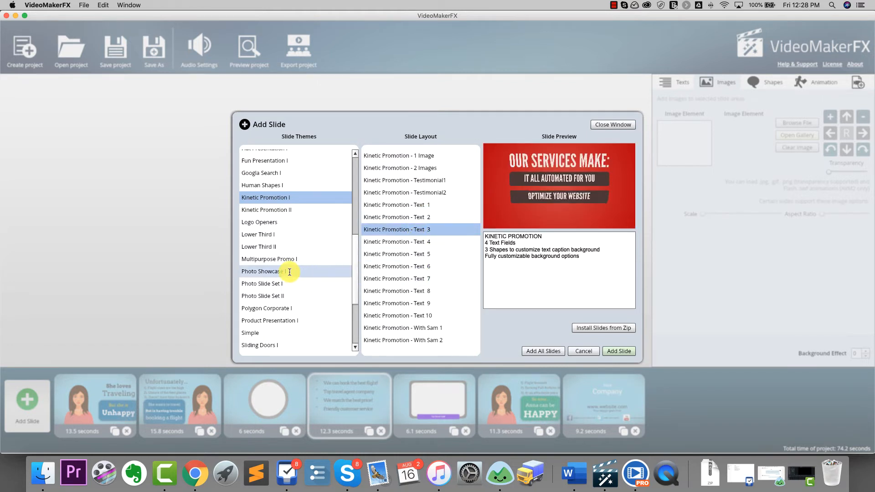
pyautogui.click(264, 271)
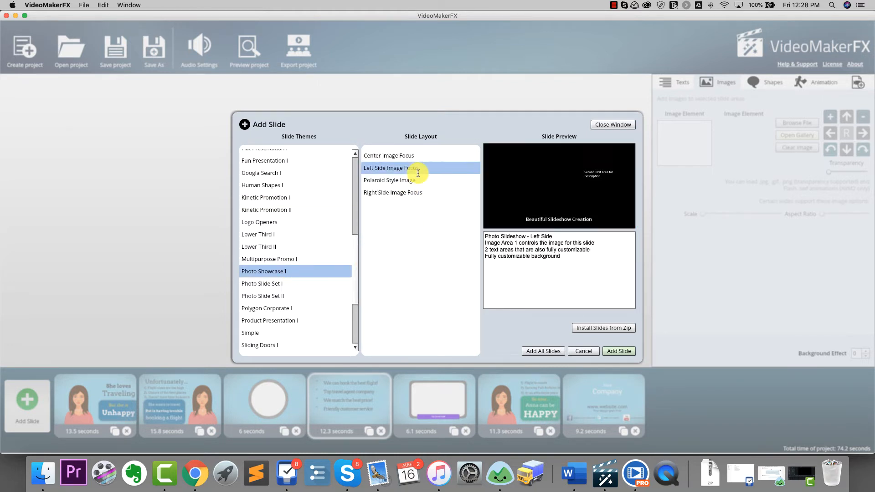
pyautogui.scroll(-3)
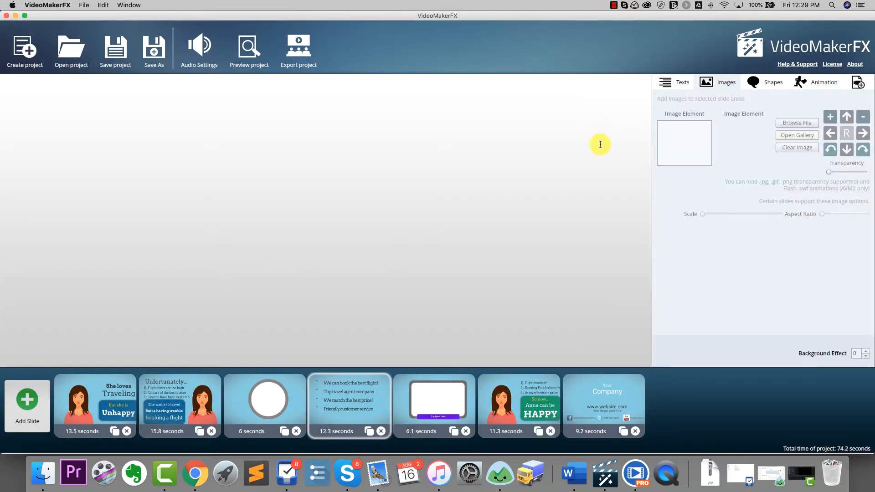
pyautogui.moveTo(322, 240)
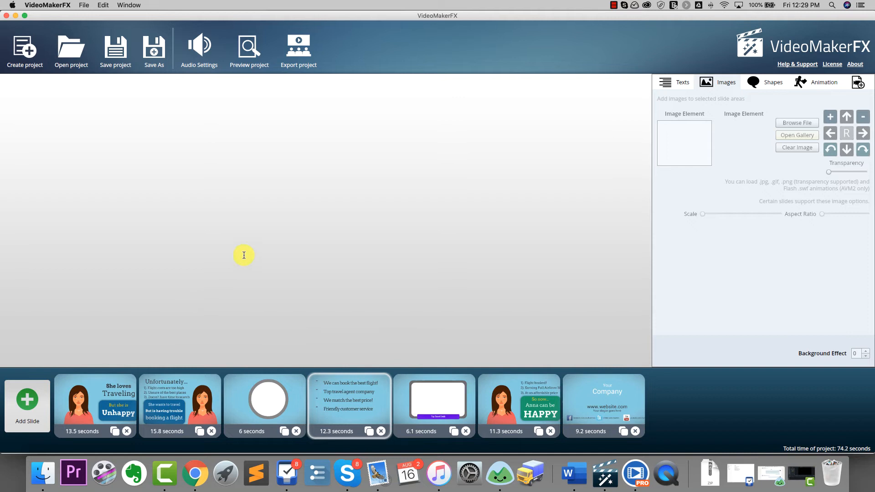
pyautogui.moveTo(242, 371)
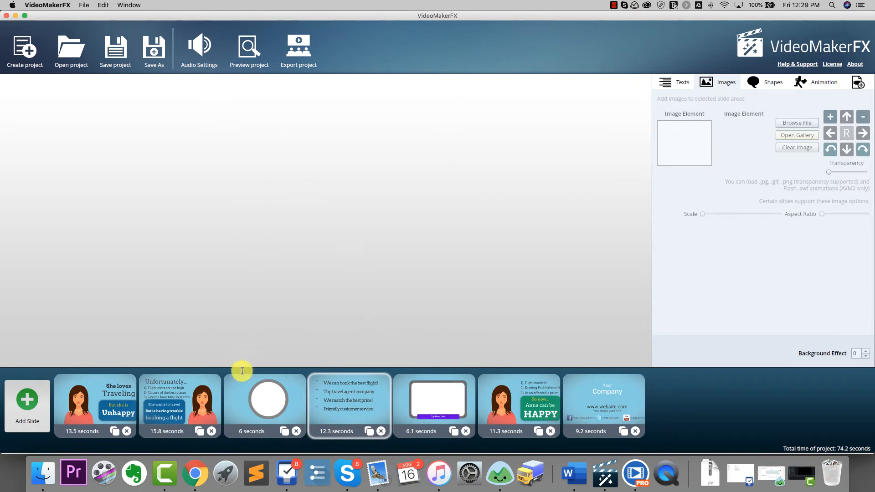
# Step: Select the second Anna slide in the timeline and show its Texts settings
pyautogui.click(180, 399)
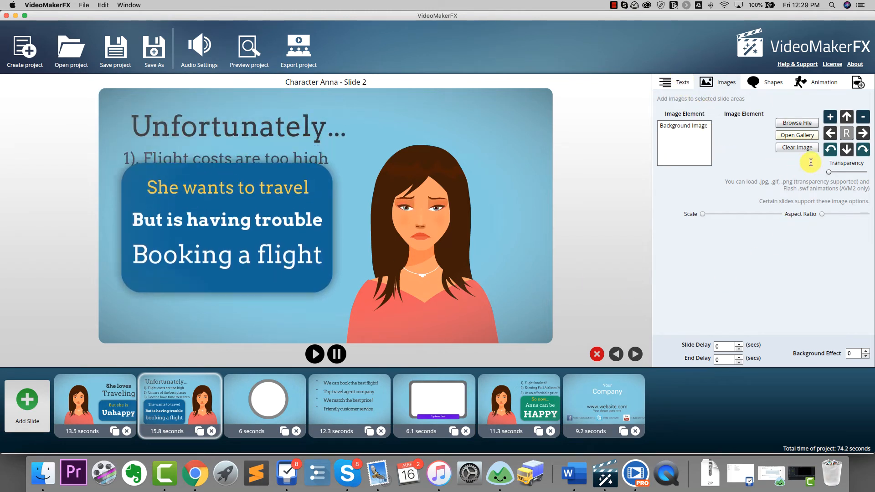
pyautogui.click(682, 82)
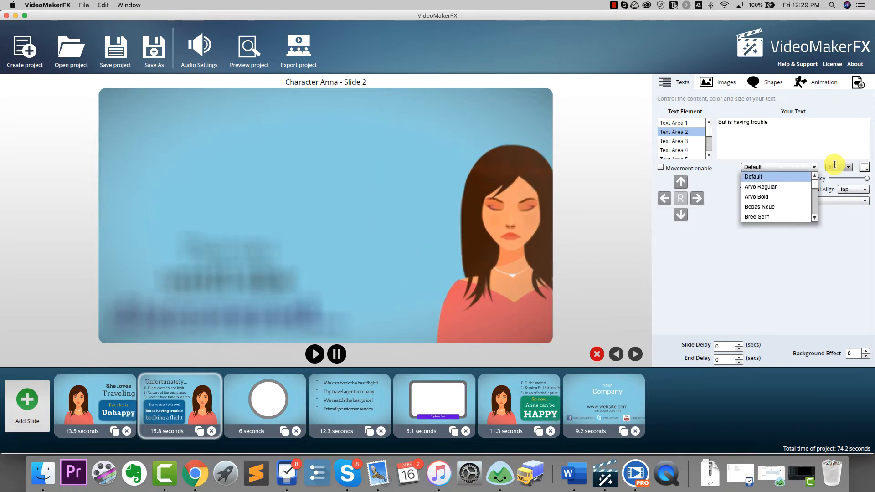
# Step: Leave Text Area 2's font and effect unchanged and enable Movement for it
pyautogui.click(753, 176)
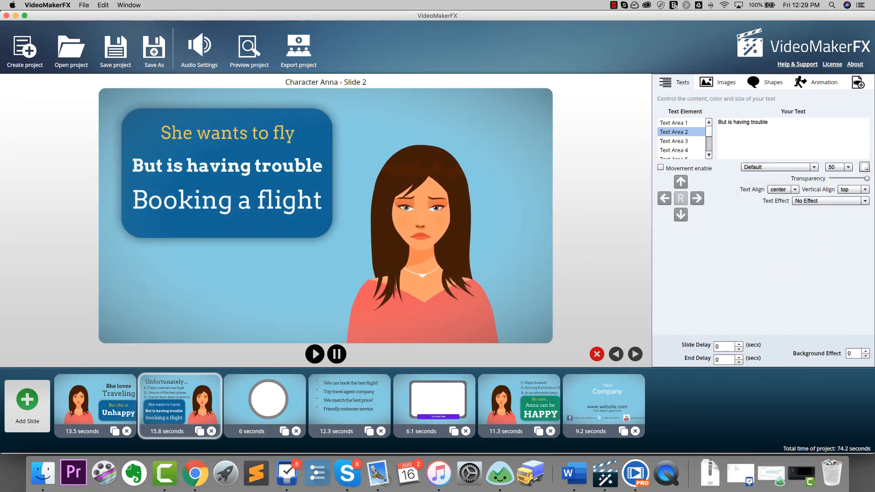
pyautogui.click(828, 200)
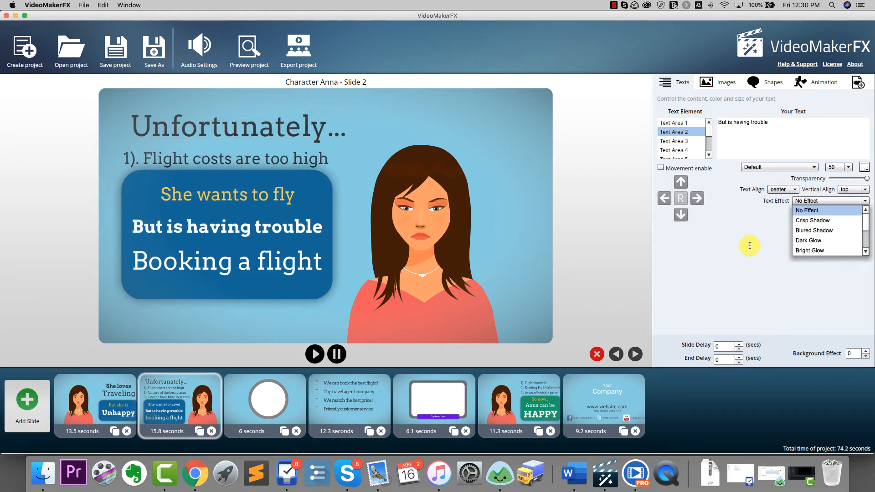
pyautogui.click(805, 210)
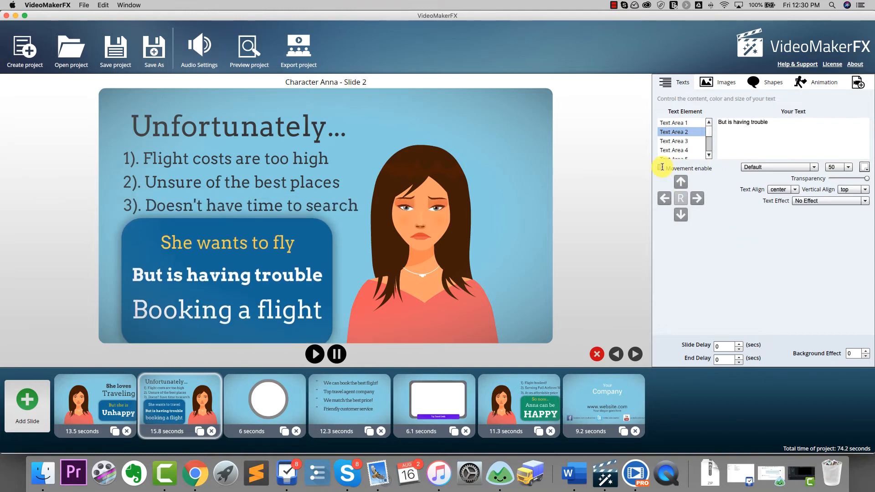
pyautogui.click(661, 168)
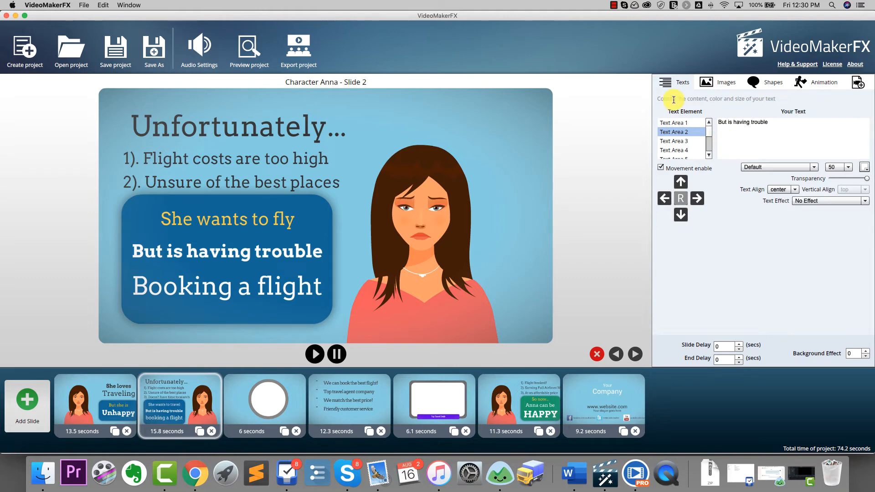
pyautogui.click(719, 82)
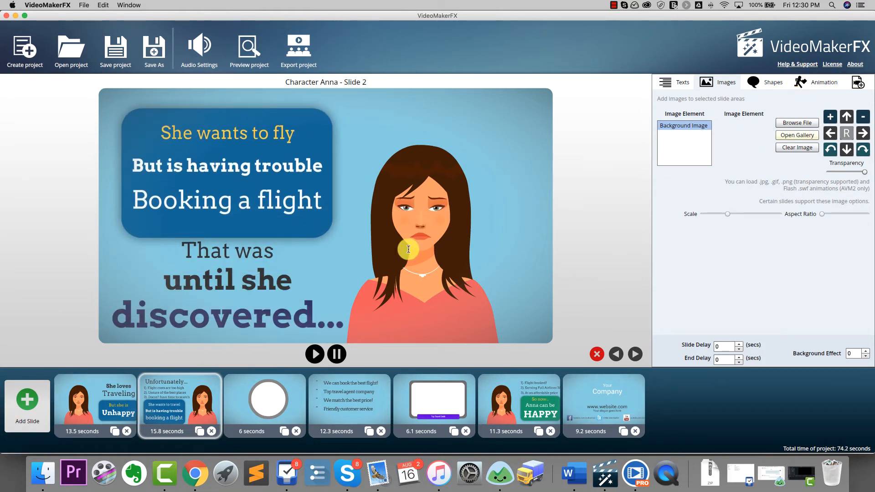
# Step: Add an ESSENTIALS Whiteboard I 'Hand Place Image' slide, making eight slides totalling 78.2 seconds
pyautogui.click(26, 402)
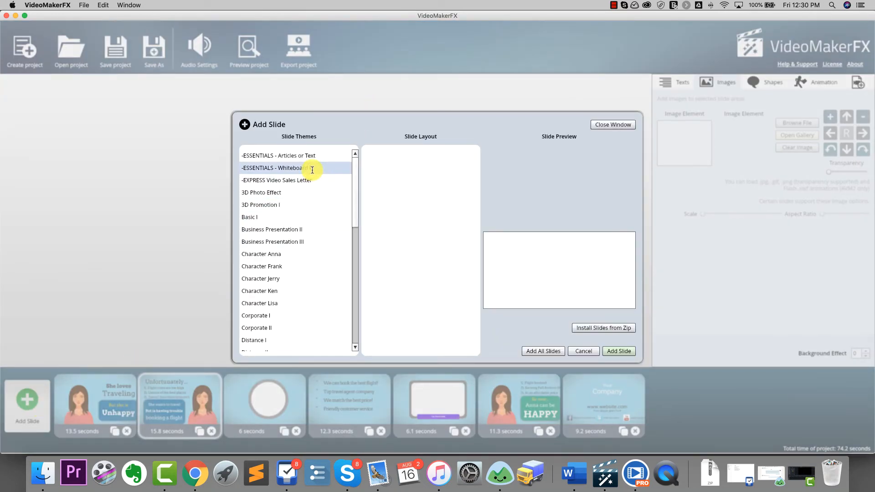
pyautogui.click(275, 168)
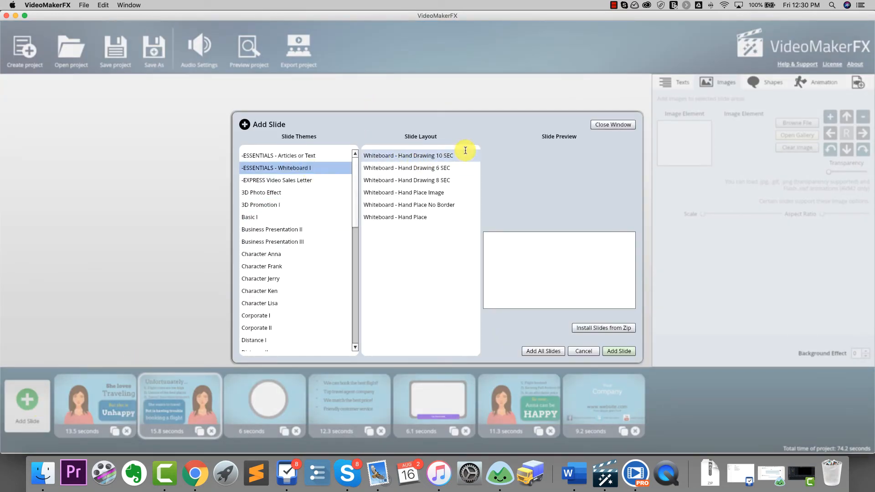
pyautogui.click(403, 192)
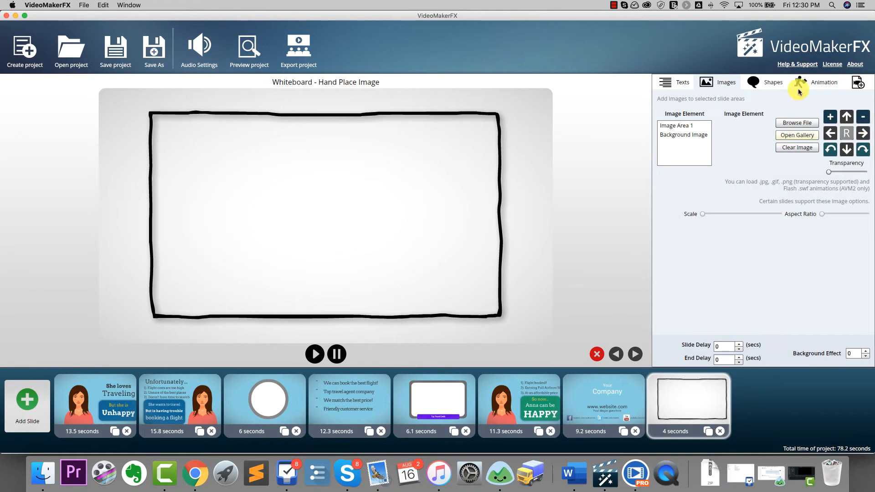
pyautogui.click(683, 135)
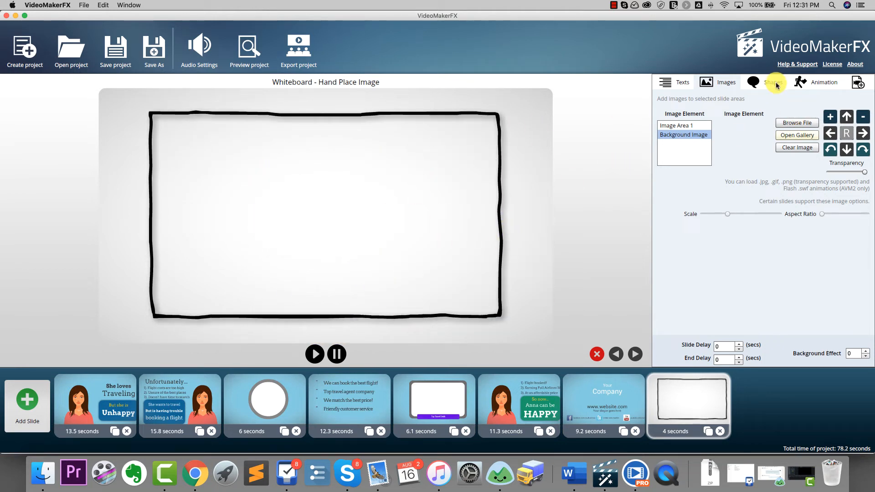
pyautogui.click(773, 82)
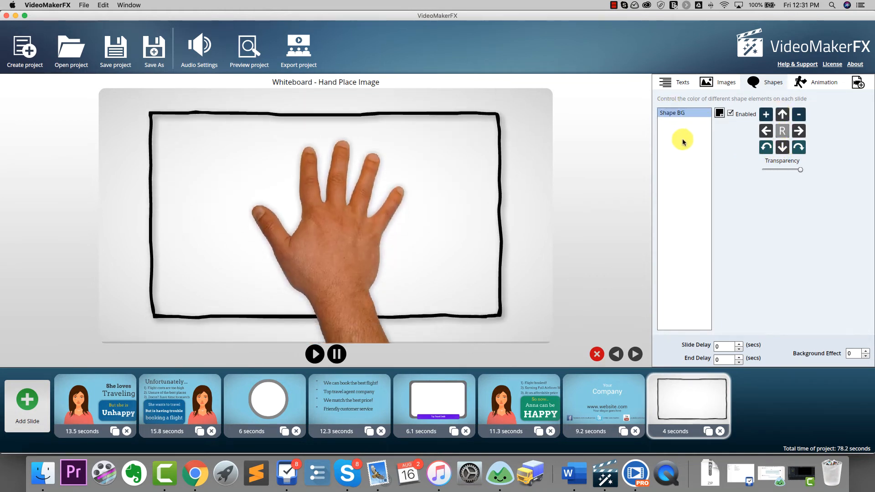
pyautogui.click(724, 82)
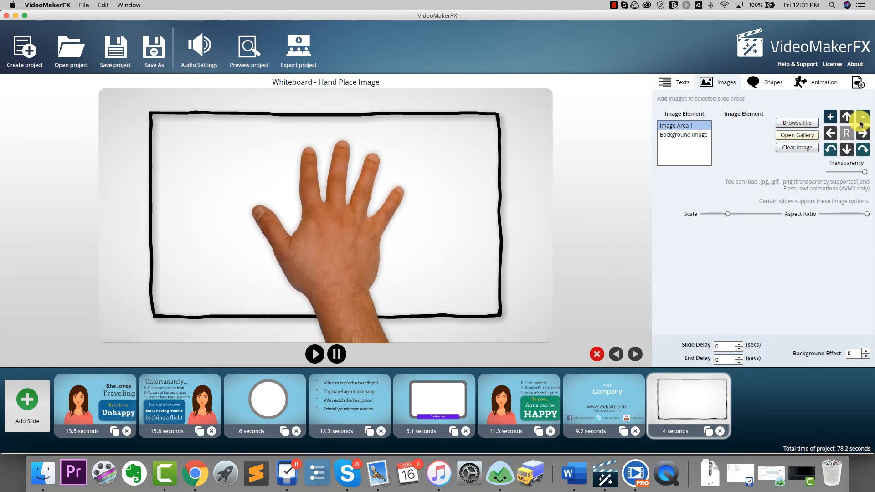
pyautogui.click(863, 117)
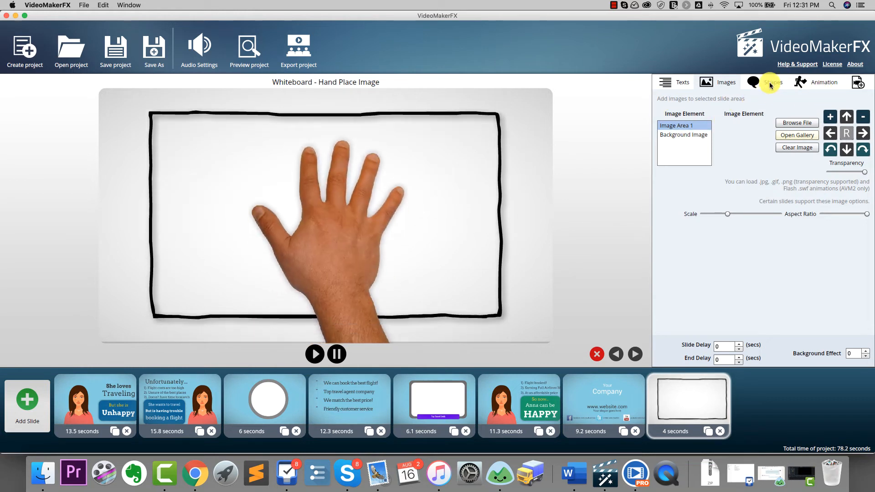
# Step: Set the whiteboard slide's Animation 1 to value 7, the red downward arrows variant
pyautogui.click(816, 82)
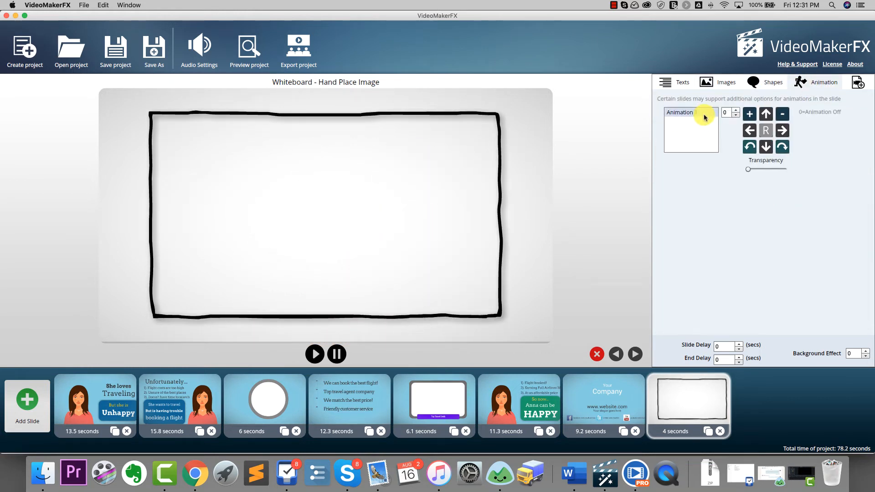
pyautogui.click(690, 113)
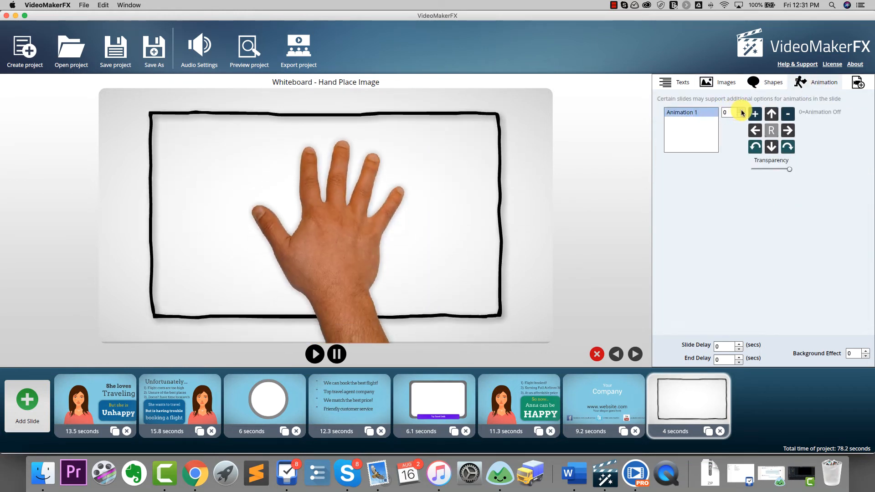
pyautogui.click(755, 114)
pyautogui.write('7')
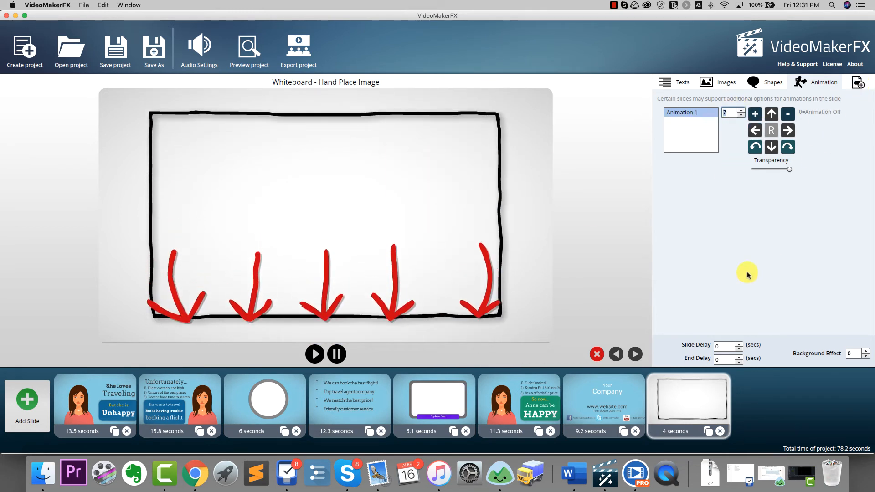
pyautogui.click(858, 82)
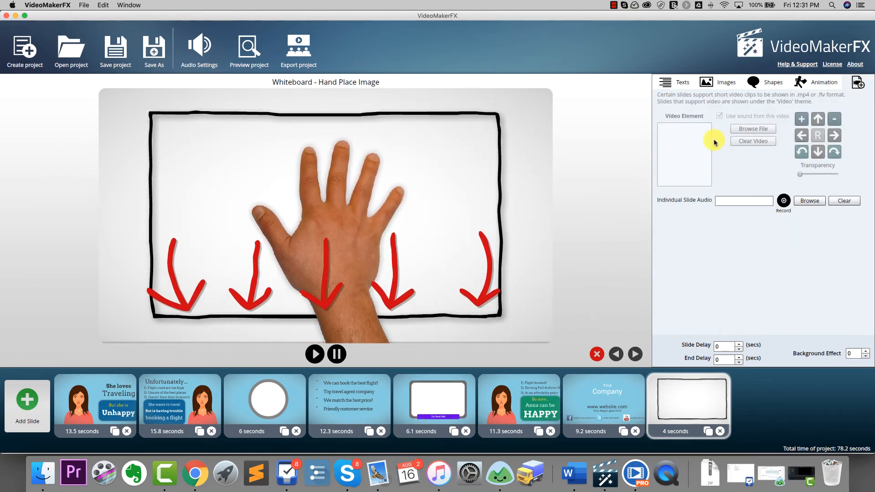
pyautogui.click(681, 82)
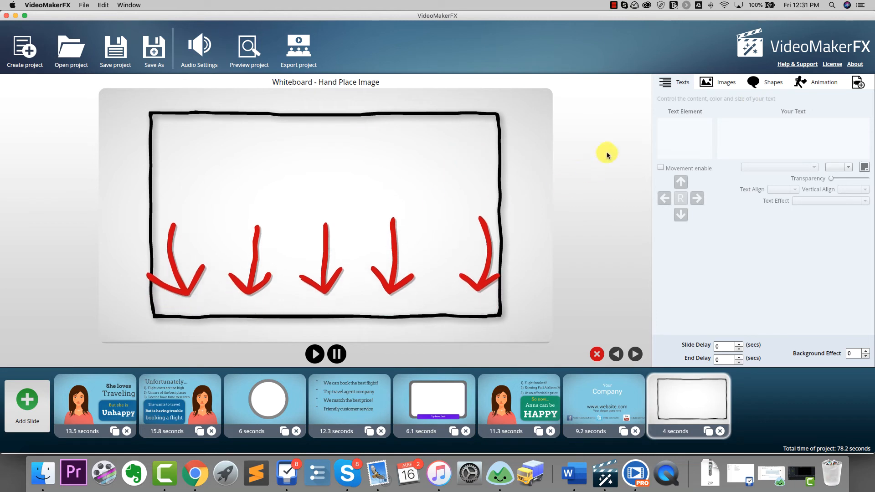
# Step: Change Anna Slide 7's top text lines to 'Derek Gehl' and 'Project Ignite'
pyautogui.click(603, 404)
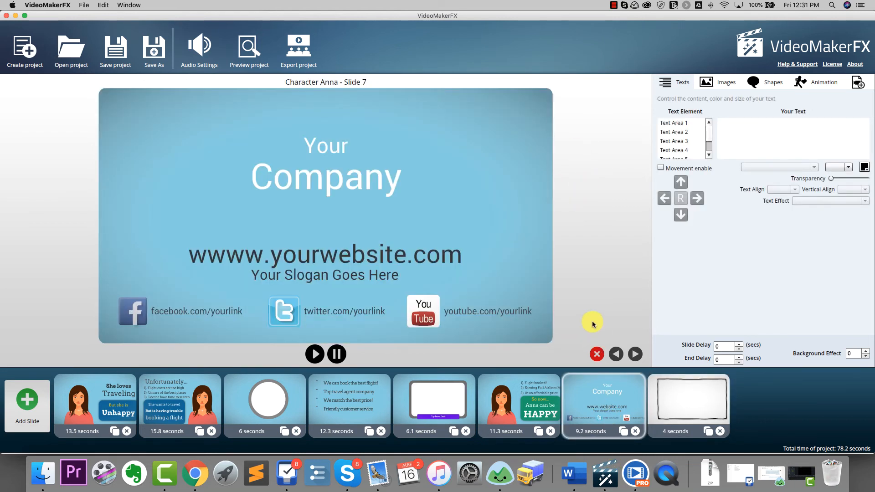
pyautogui.moveTo(391, 275)
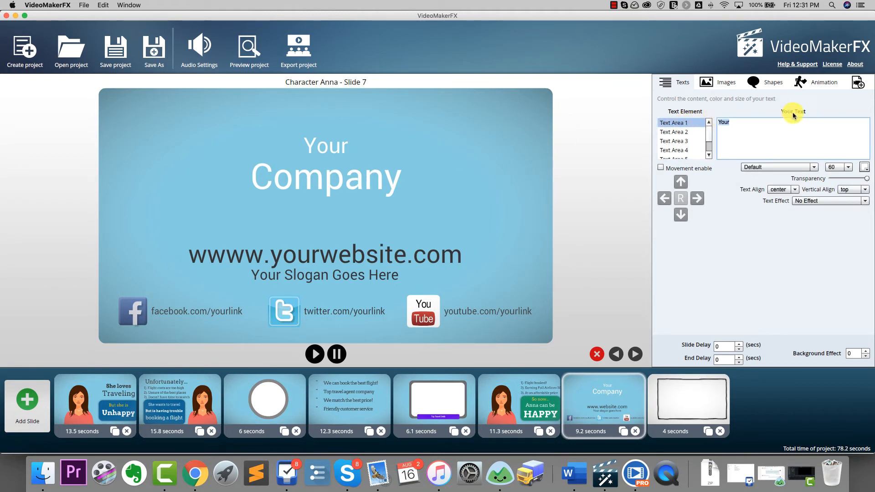
pyautogui.write('Derek')
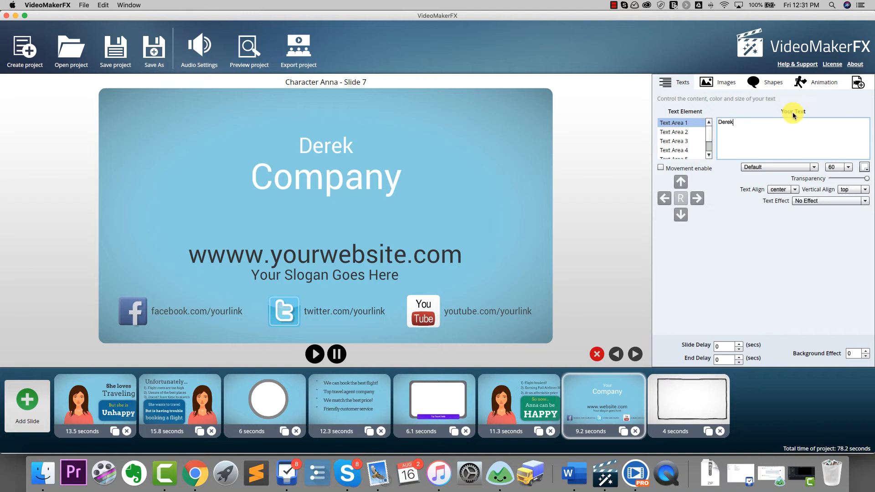
pyautogui.click(674, 132)
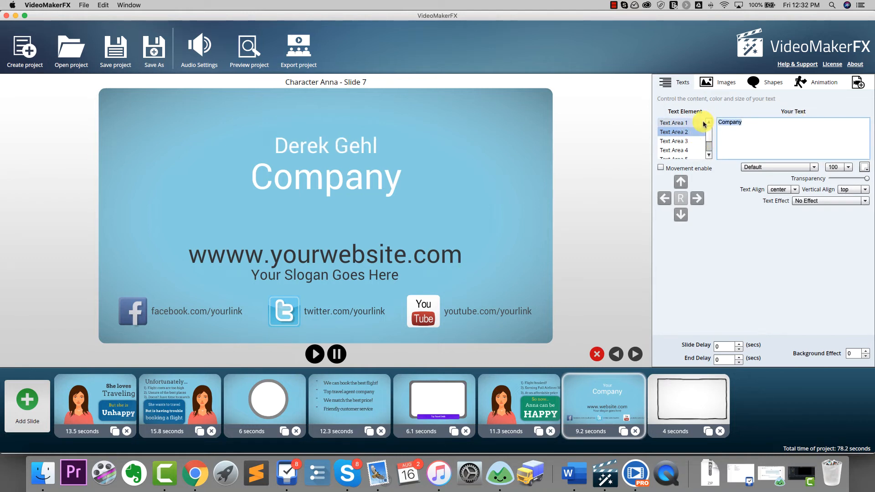
pyautogui.write('Project')
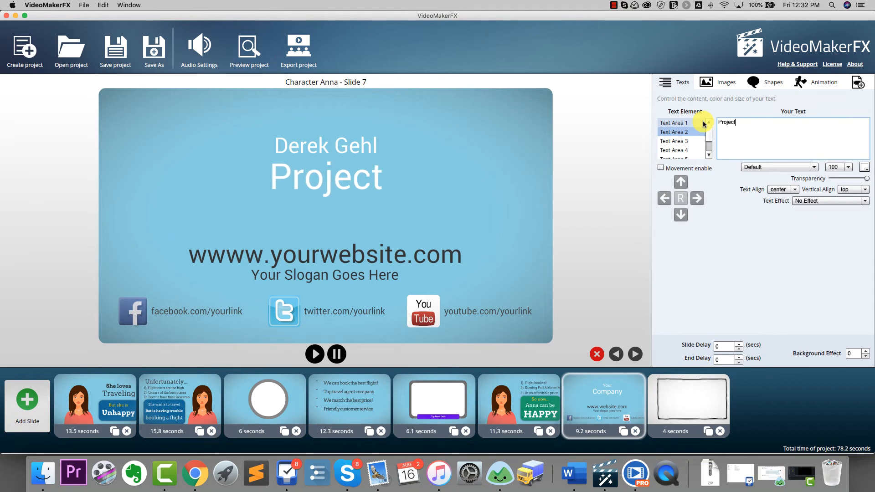
pyautogui.write('Ignite')
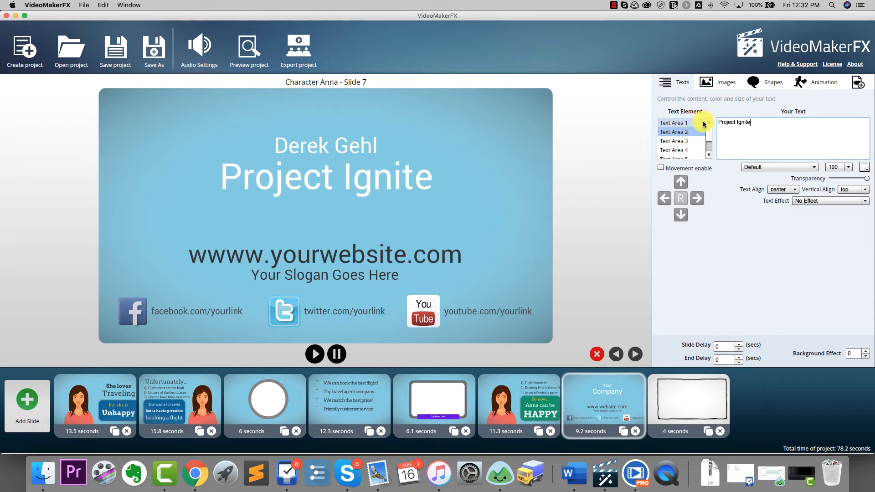
pyautogui.moveTo(789, 223)
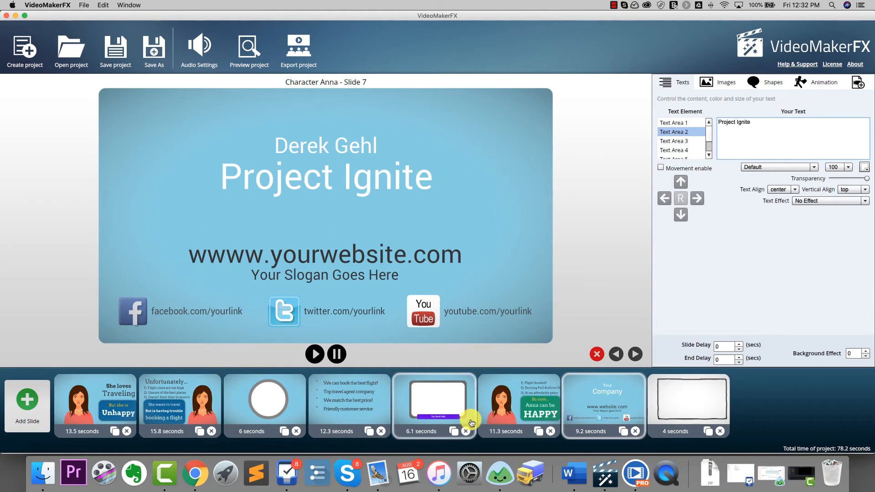
pyautogui.click(602, 405)
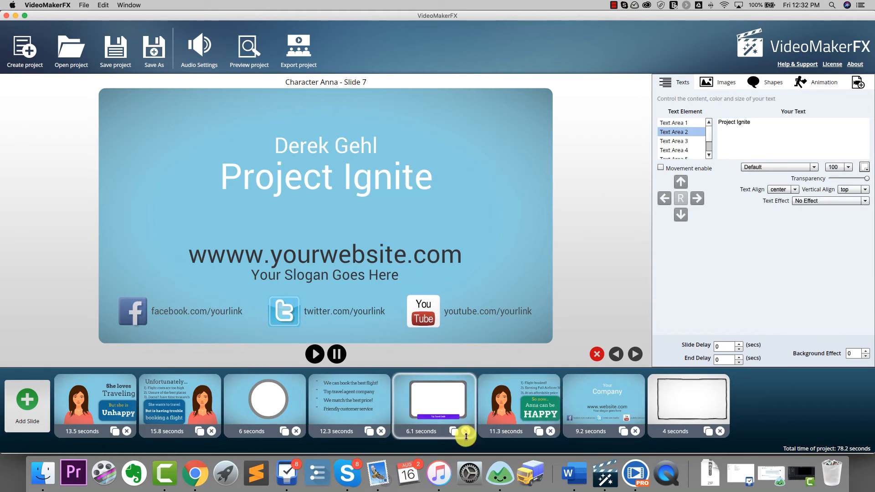
# Step: Start a preview of the whole project, beginning on the 'Meet Anna' slide
pyautogui.click(725, 344)
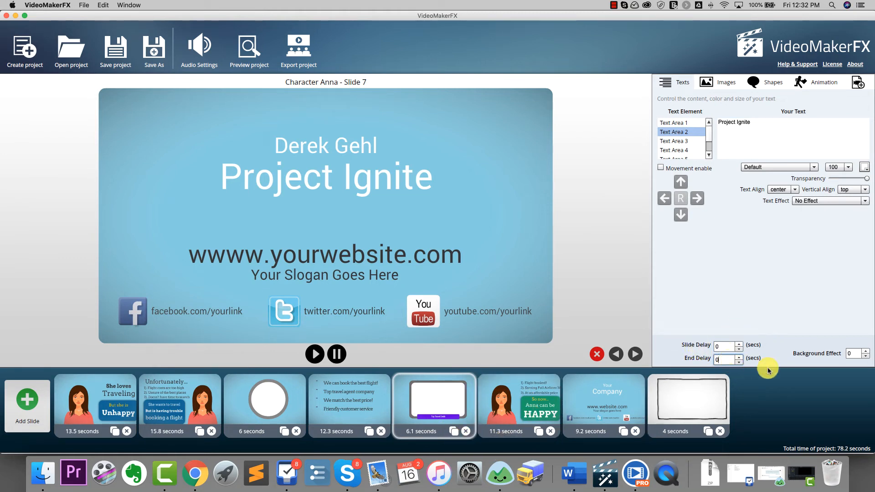
pyautogui.moveTo(815, 404)
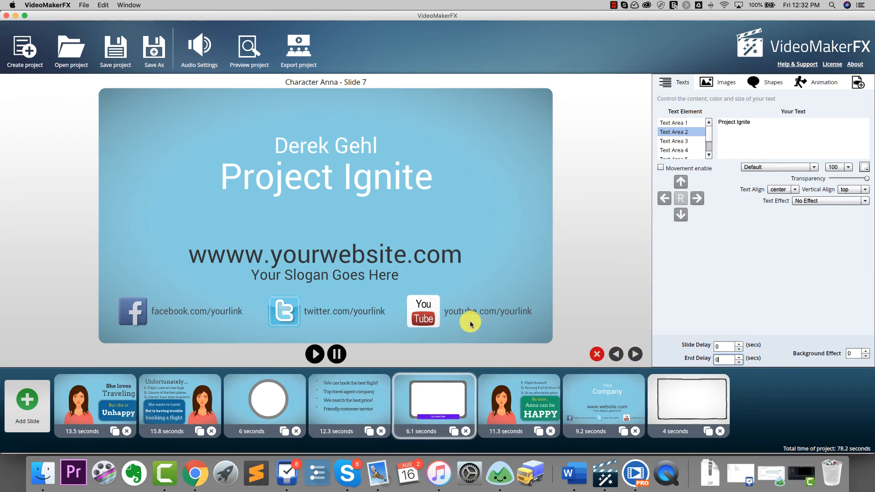
pyautogui.moveTo(383, 214)
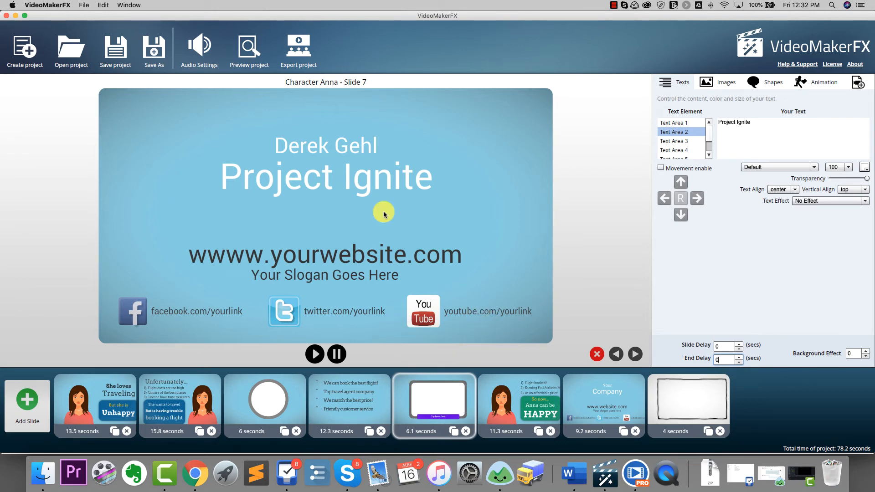
pyautogui.click(248, 50)
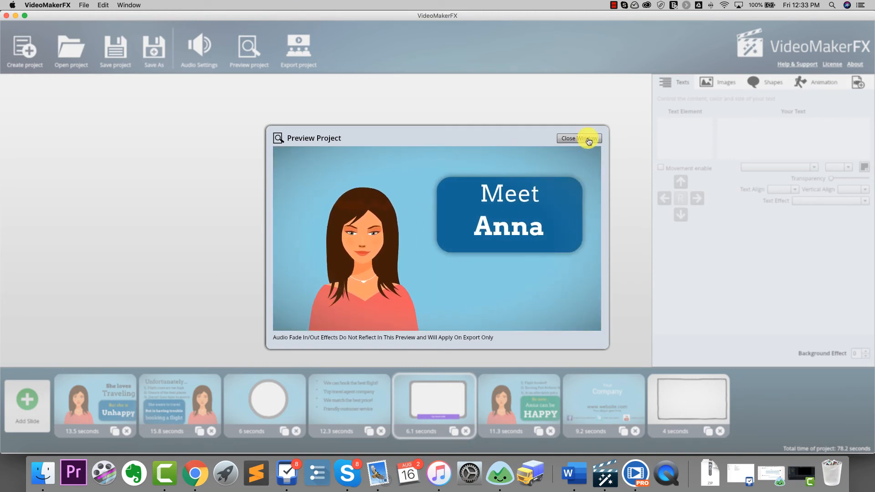
# Step: Leave the Preview Project window and bring up the Audio Settings window
pyautogui.click(568, 138)
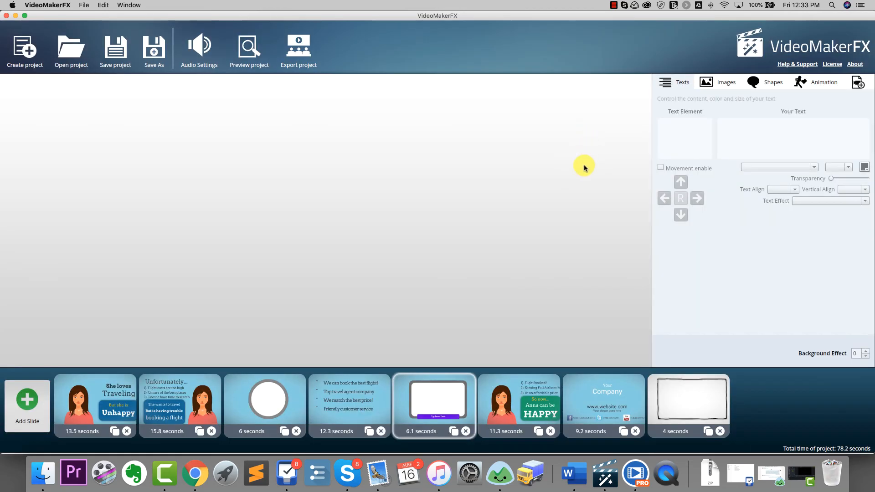
pyautogui.moveTo(374, 155)
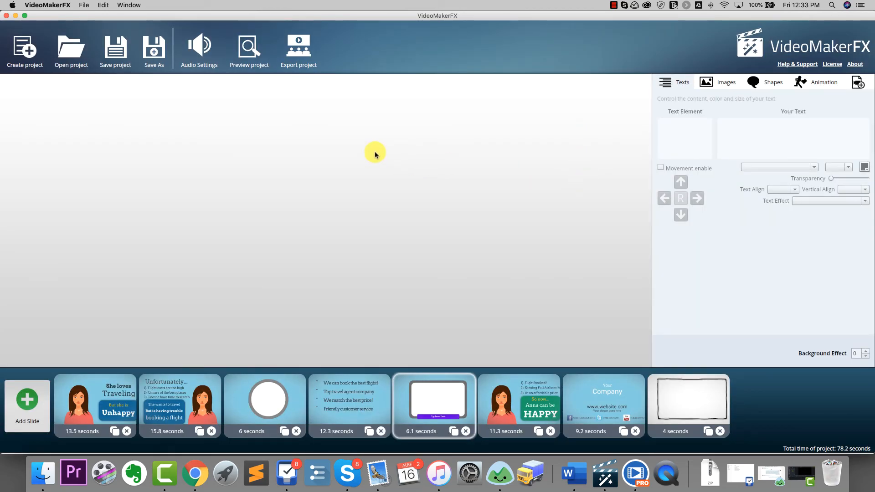
pyautogui.moveTo(315, 167)
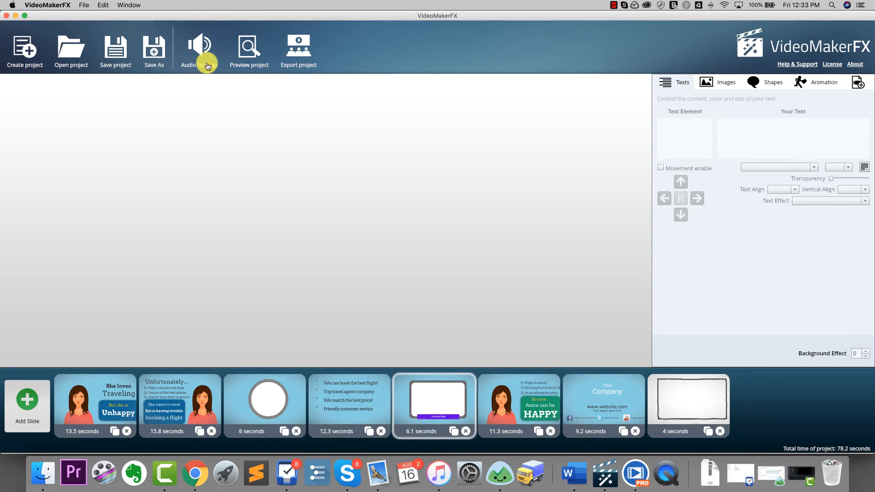
pyautogui.click(199, 47)
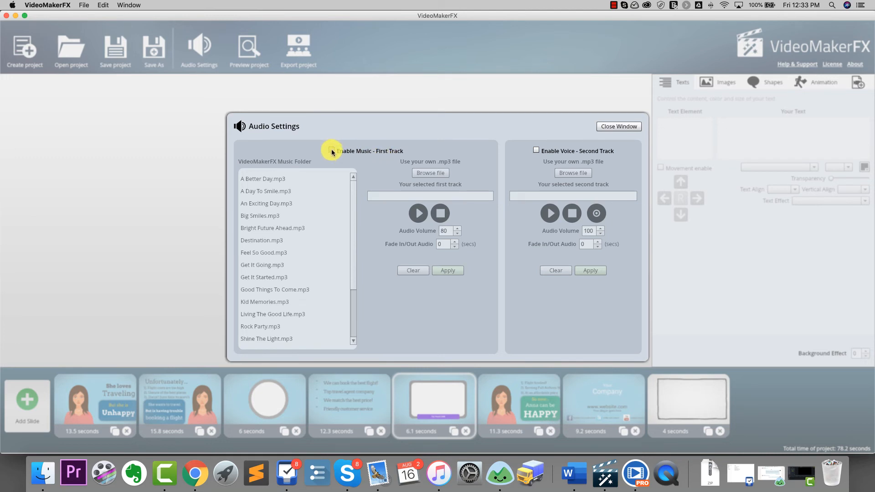
# Step: Enable music 'A Better Day.mp3' at volume 80 with 4-second fade, enable voice, then close audio settings
pyautogui.click(332, 150)
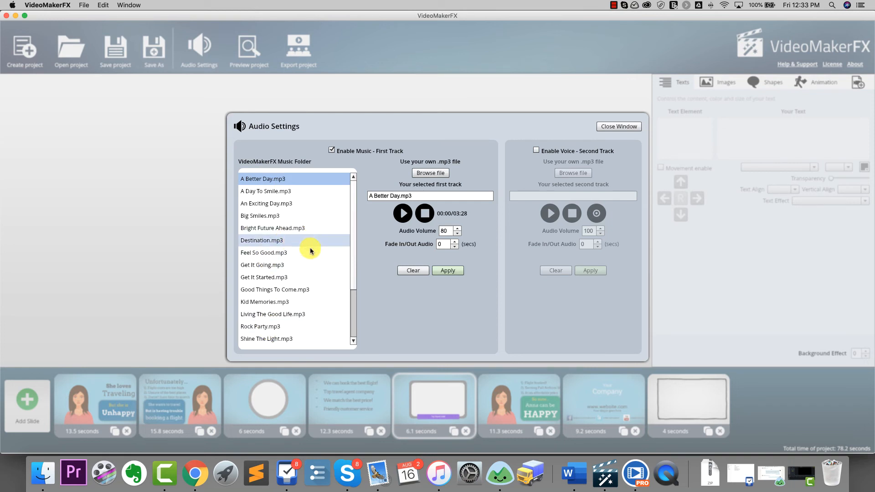
pyautogui.click(445, 230)
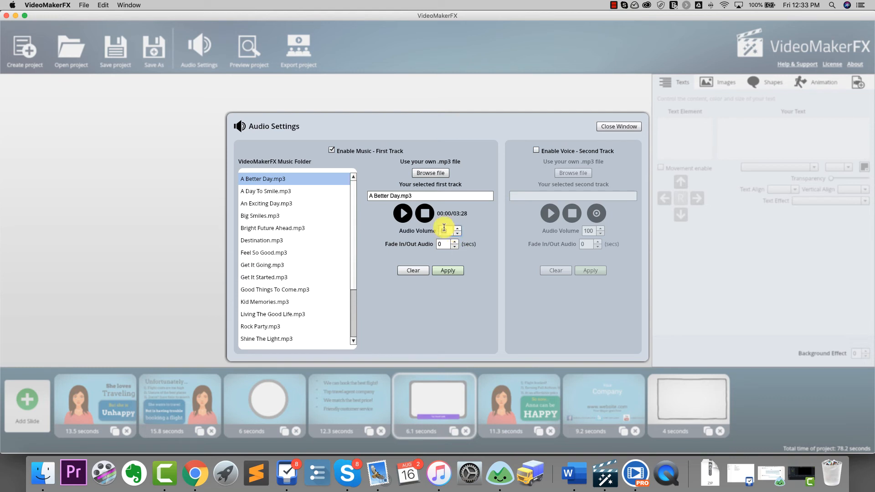
pyautogui.click(457, 233)
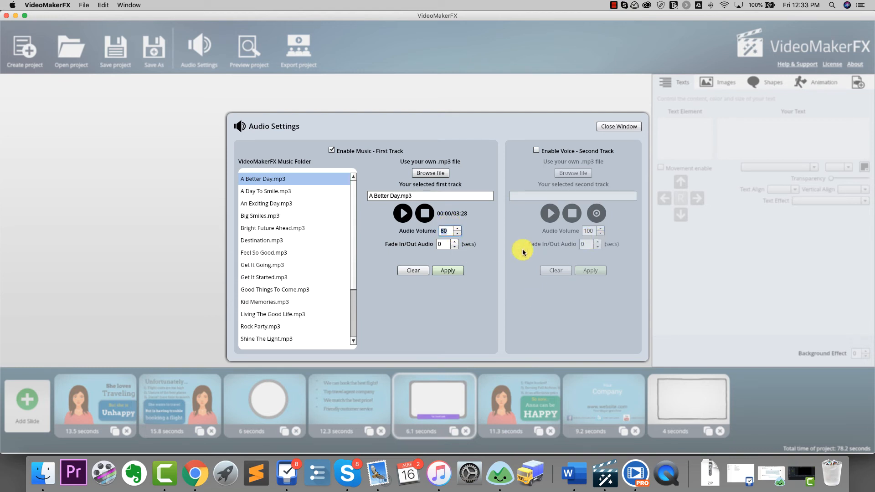
pyautogui.moveTo(468, 306)
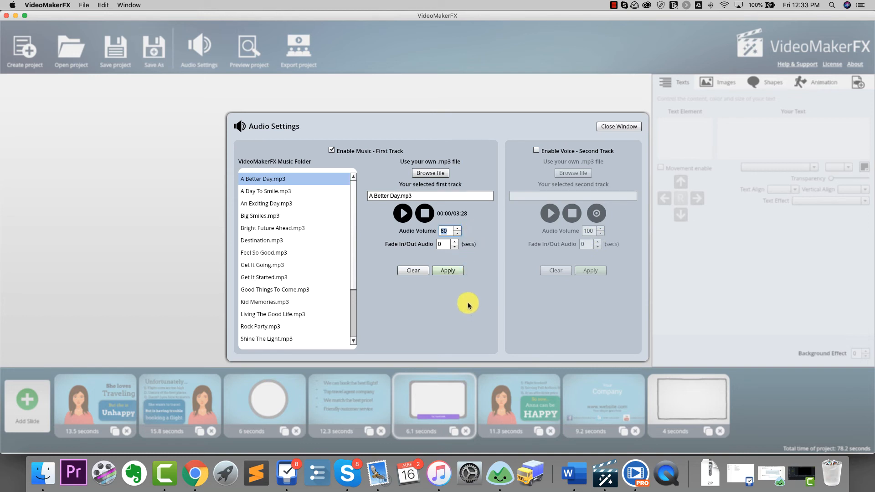
pyautogui.click(457, 242)
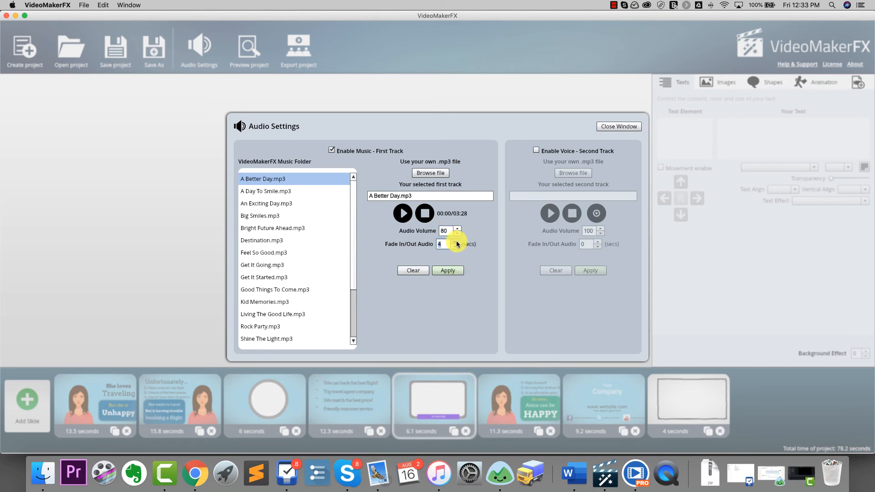
pyautogui.moveTo(528, 255)
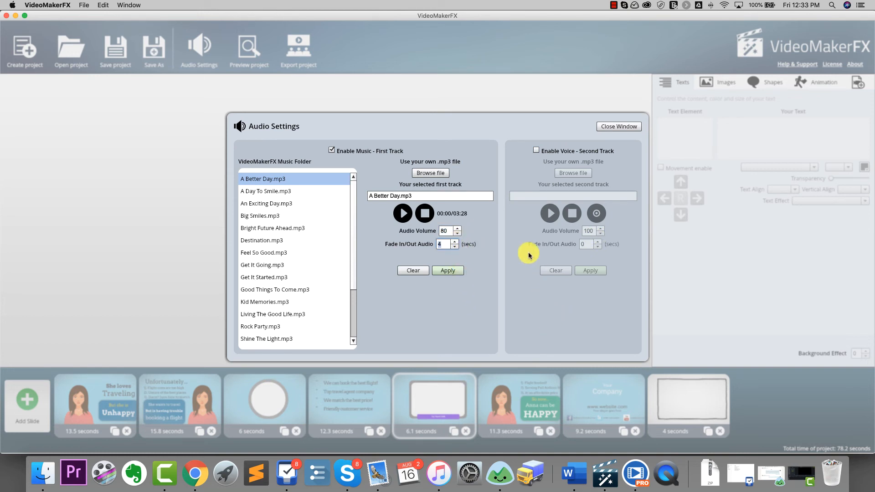
pyautogui.click(535, 150)
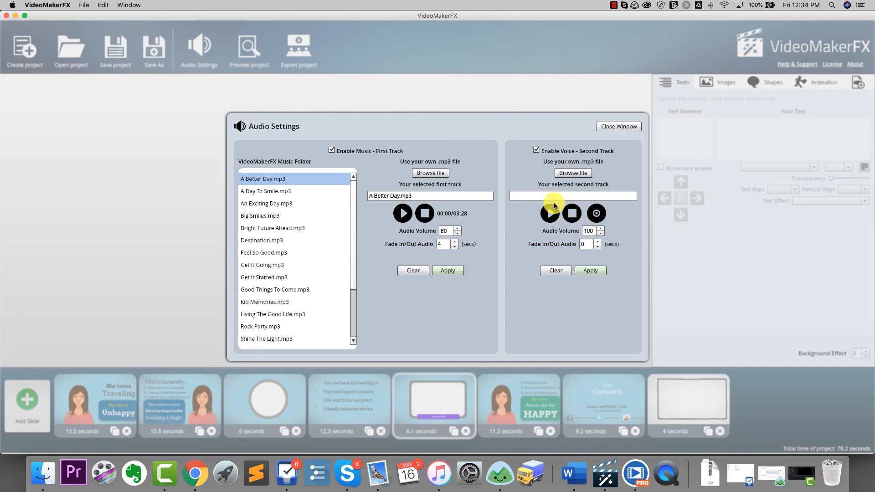
pyautogui.moveTo(463, 356)
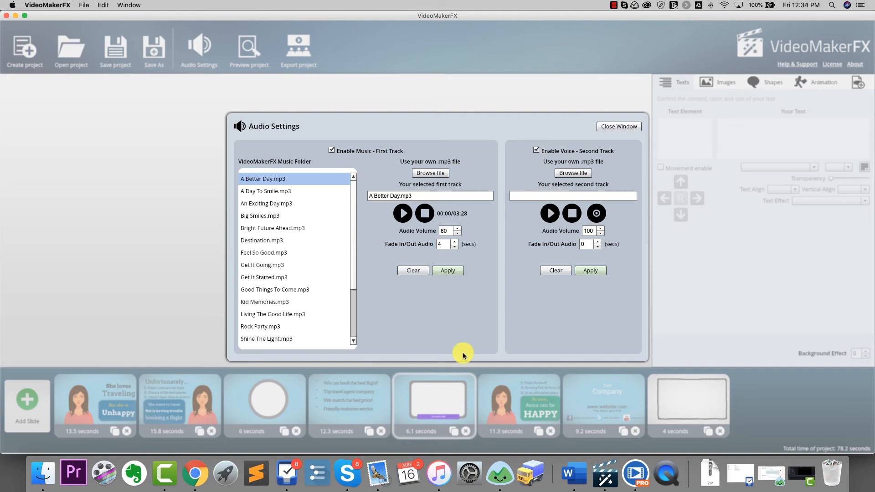
pyautogui.moveTo(479, 248)
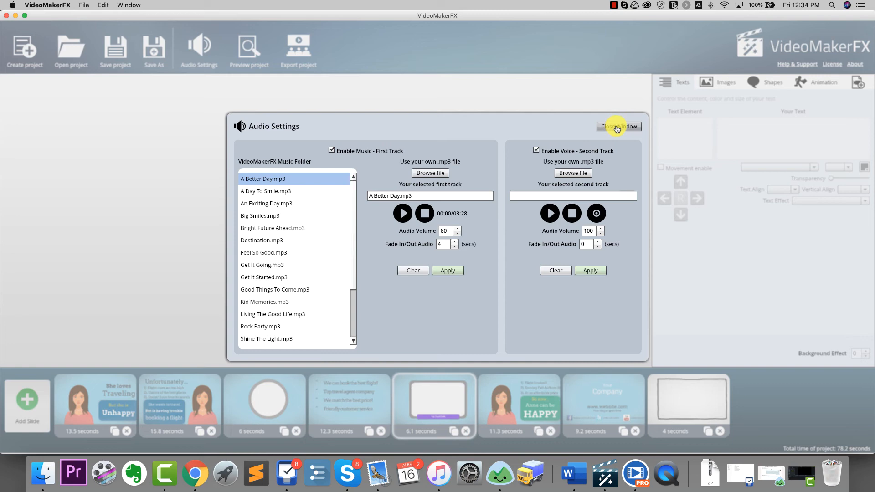
pyautogui.click(618, 126)
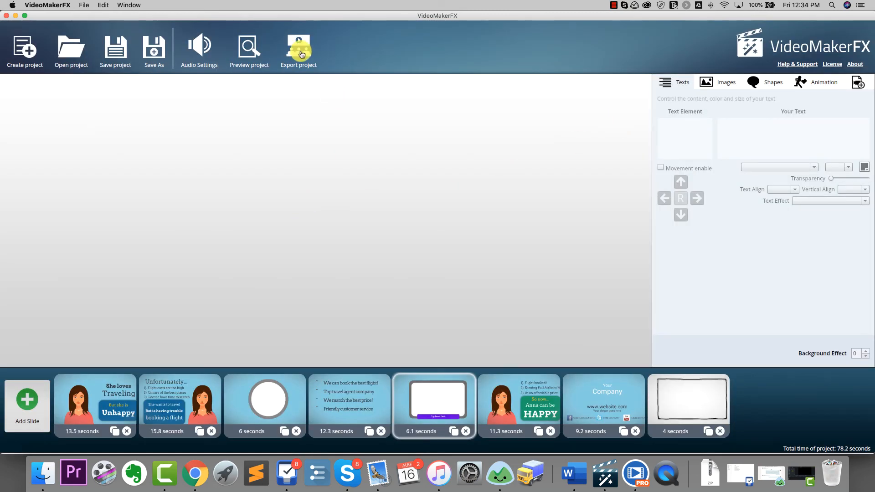
# Step: Configure the export as 1280 x 720 HD MP4 at Average quality
pyautogui.click(299, 47)
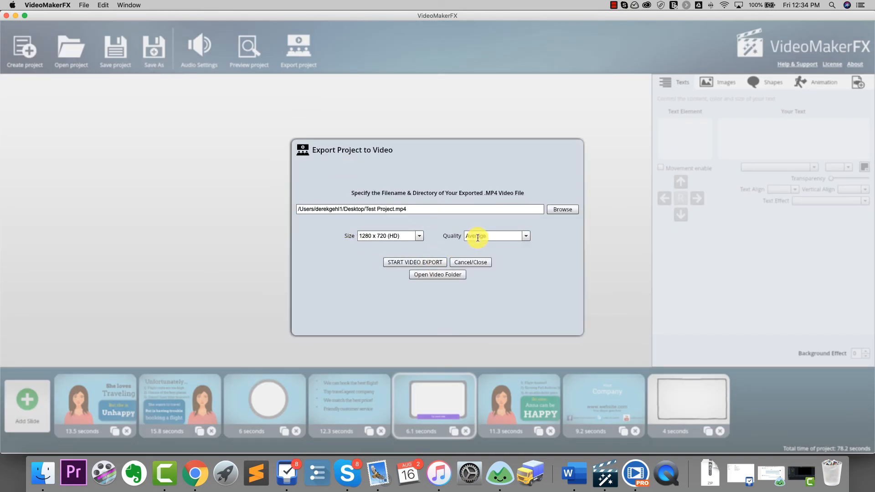
pyautogui.click(418, 235)
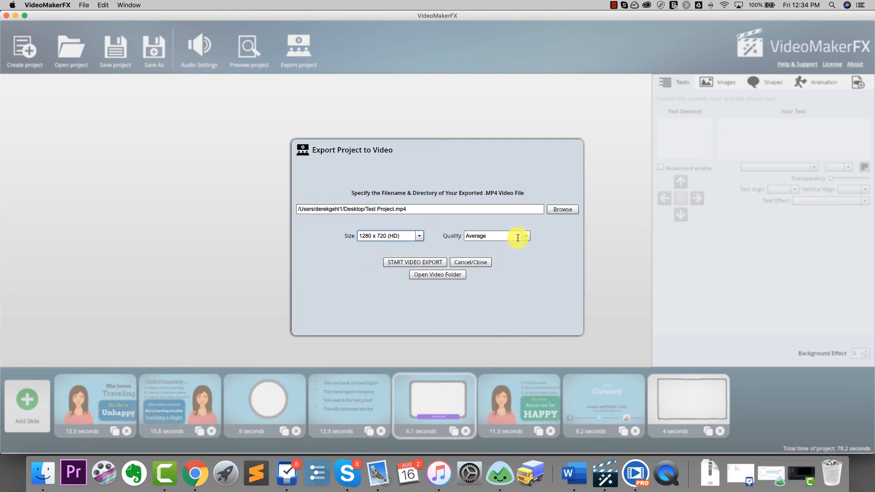
pyautogui.click(525, 236)
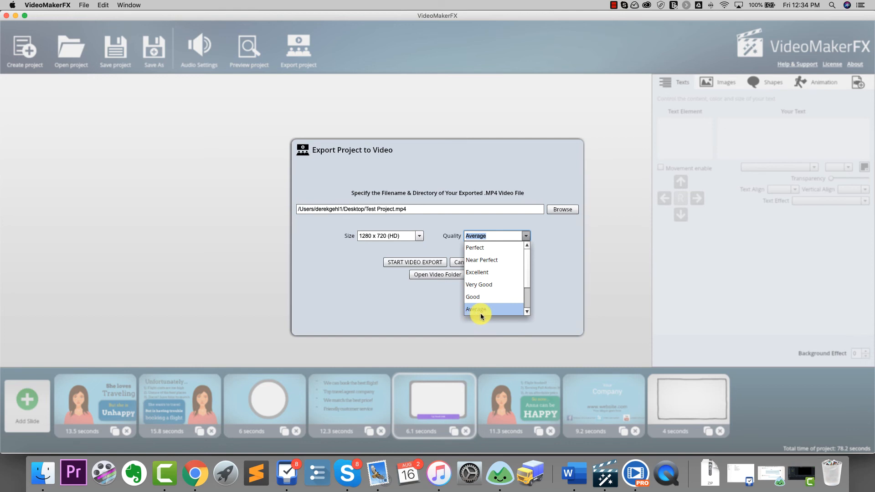
pyautogui.click(475, 310)
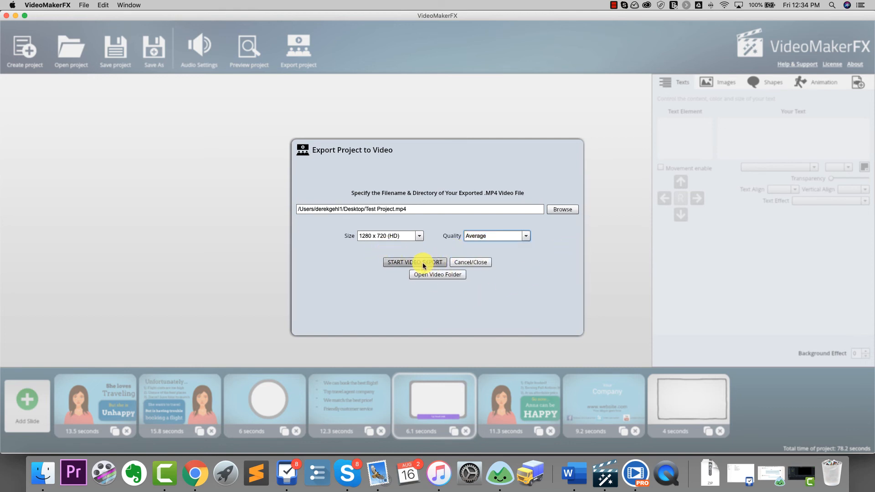
# Step: Begin rendering the video export, then cancel the render in progress
pyautogui.click(414, 262)
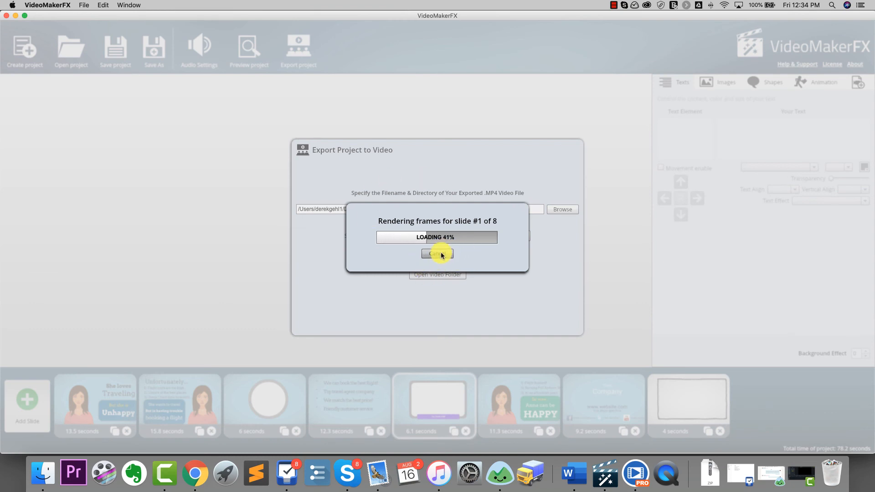
pyautogui.click(437, 254)
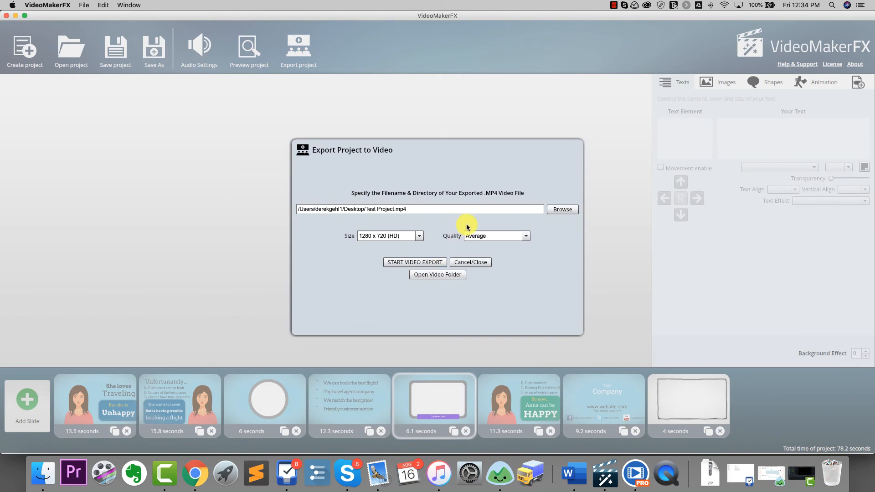